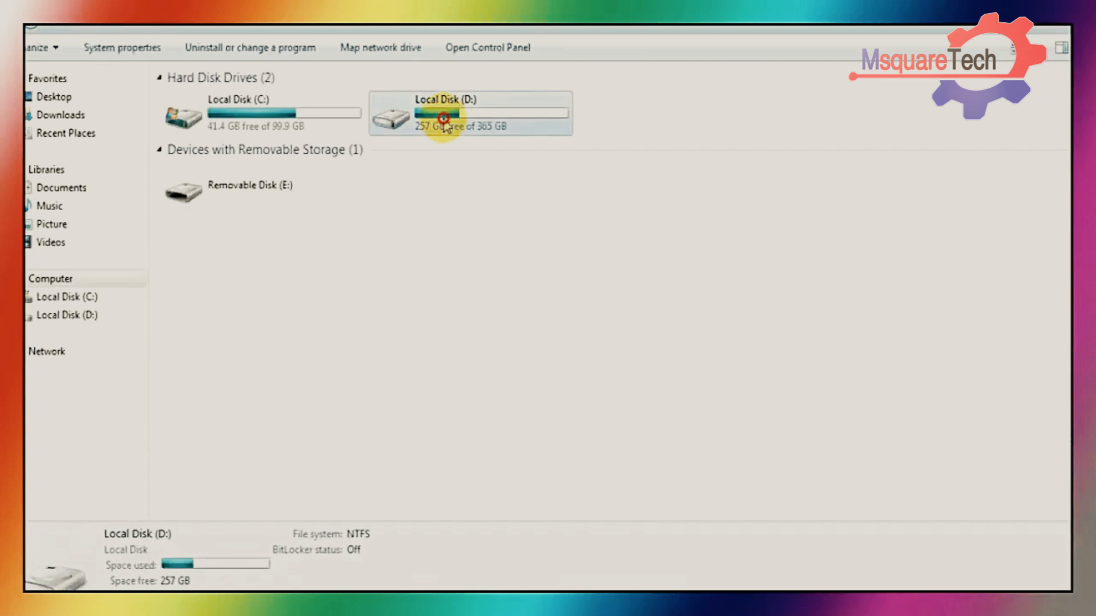
- Browse into the Shared folder on Local Disk (D:)
{"action": "double_click", "coordinate": [469, 113]}
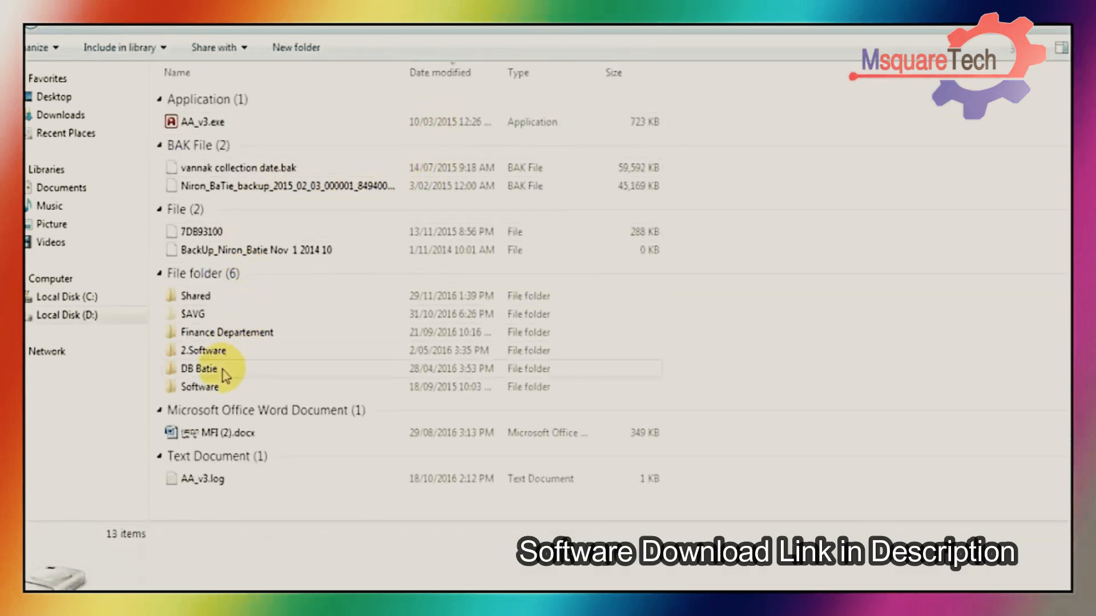
{"action": "left_click", "coordinate": [203, 387]}
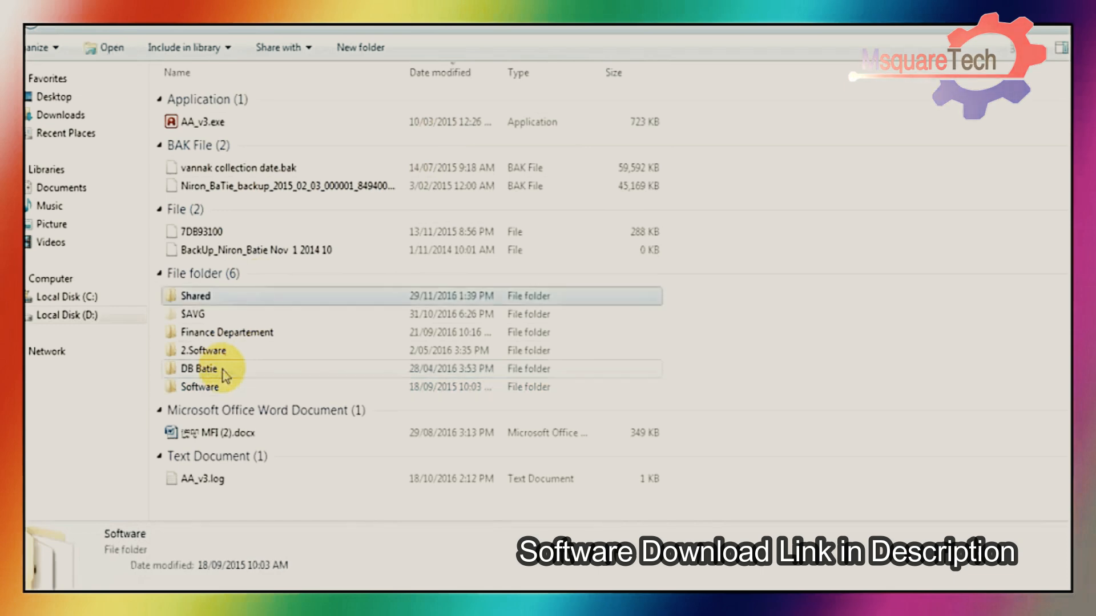
{"action": "left_click", "coordinate": [194, 296]}
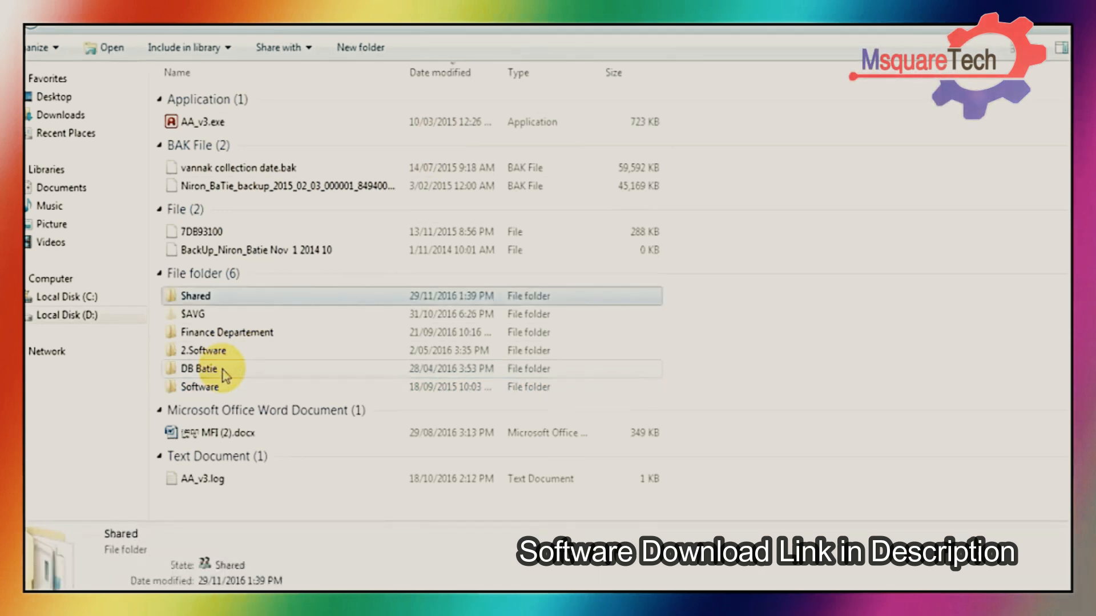
{"action": "double_click", "coordinate": [203, 369]}
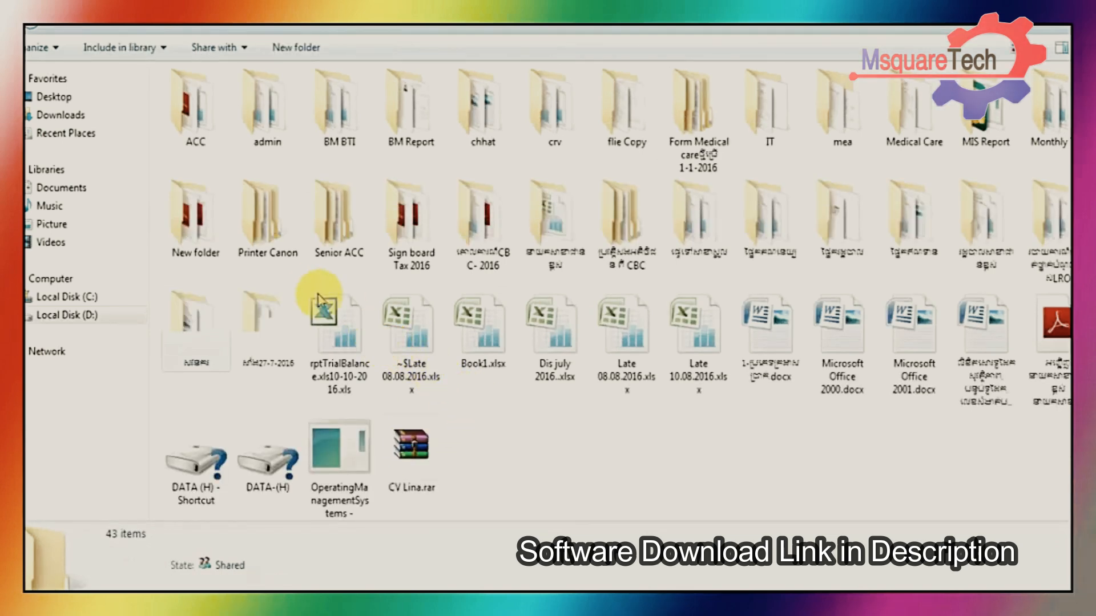
- Go into Printer Canon > Canon Composite User Software and select the MInst.exe installer
{"action": "left_click", "coordinate": [268, 217]}
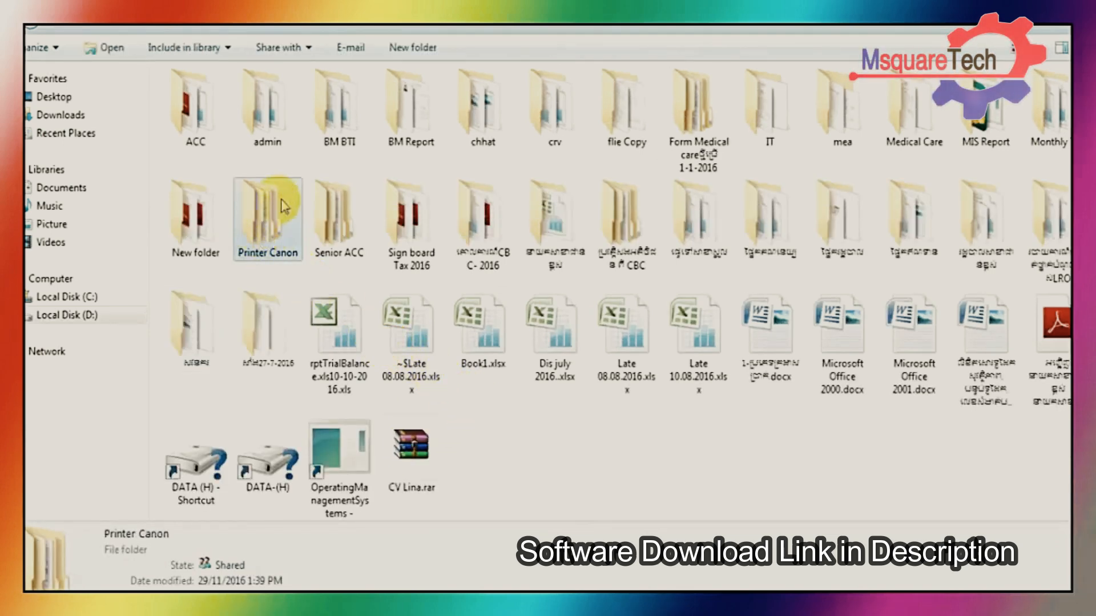
{"action": "mouse_move", "coordinate": [267, 217]}
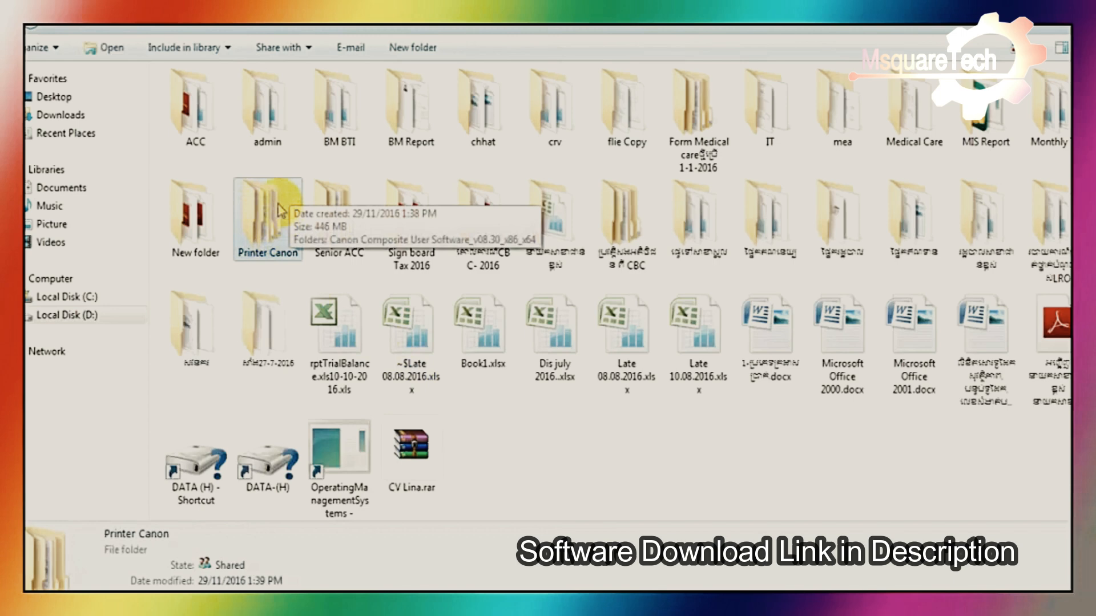
{"action": "double_click", "coordinate": [267, 217]}
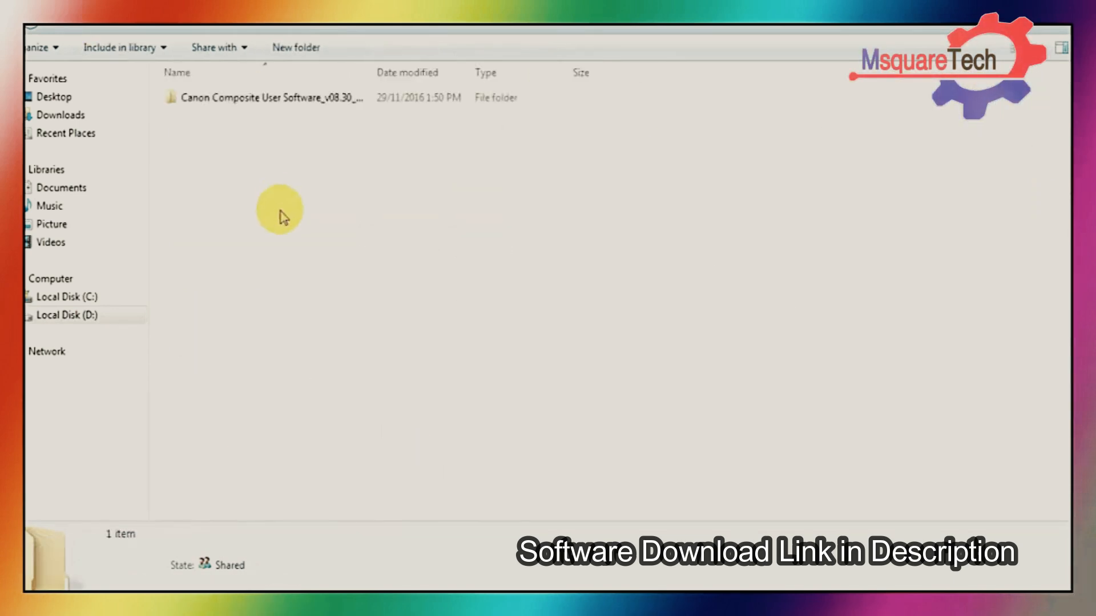
{"action": "left_click", "coordinate": [269, 98]}
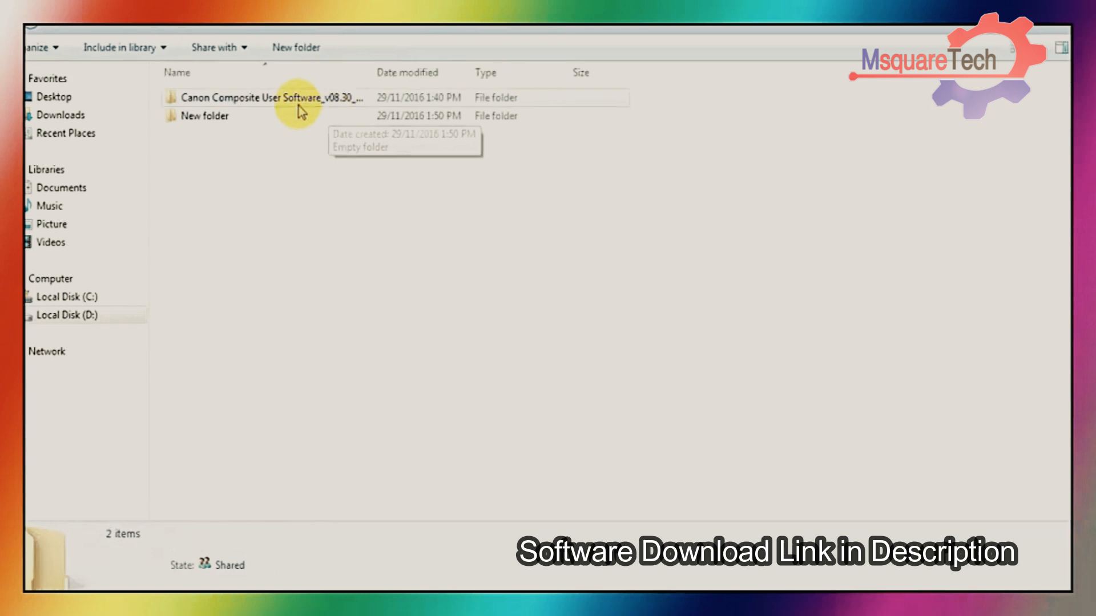
{"action": "double_click", "coordinate": [269, 98]}
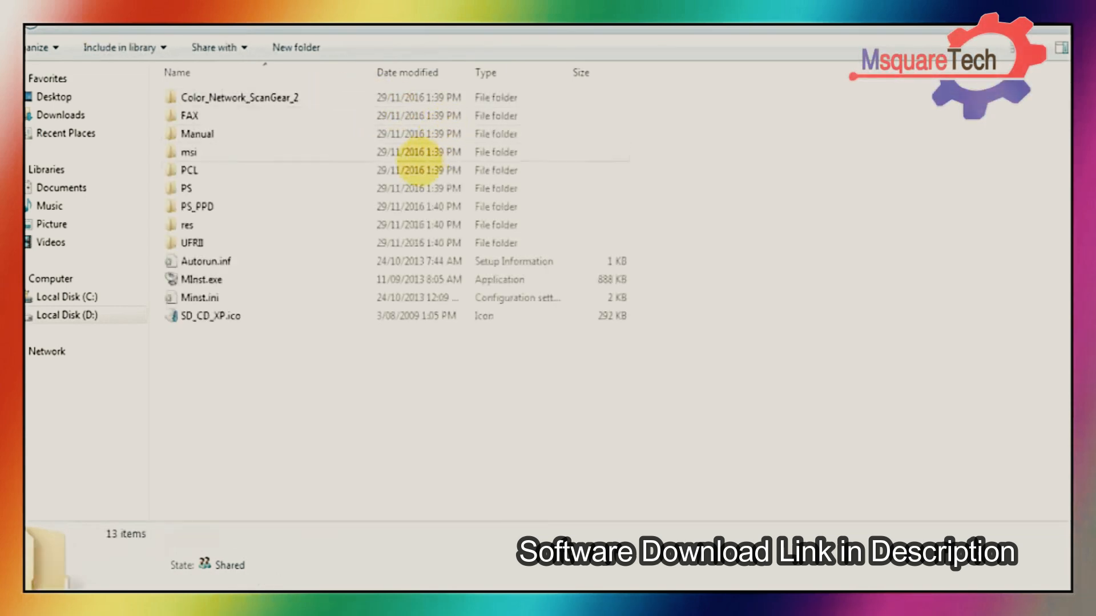
{"action": "left_click", "coordinate": [204, 279]}
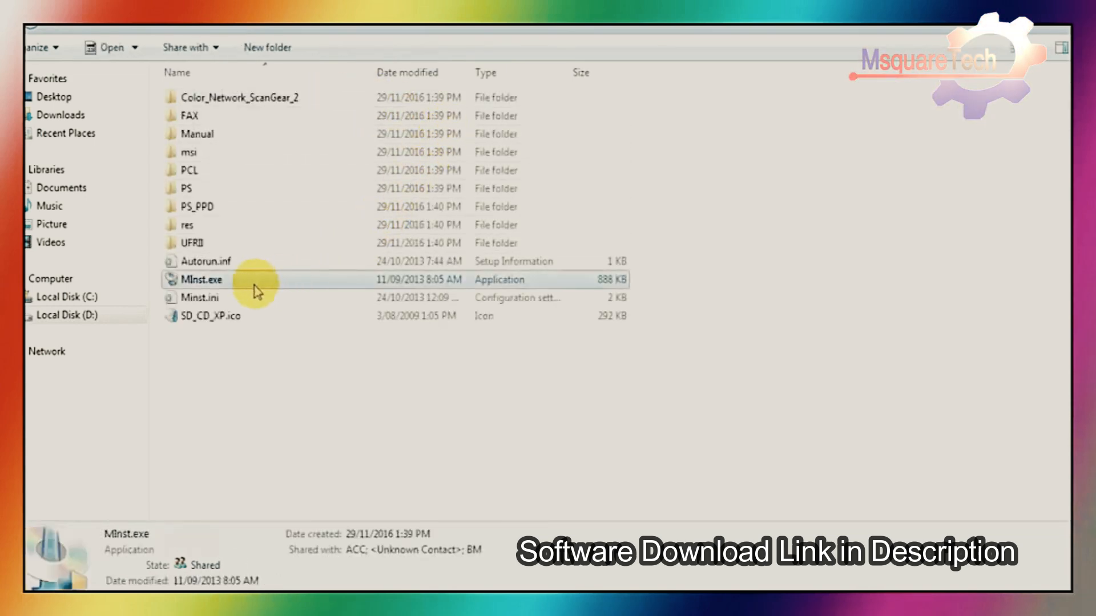
{"action": "mouse_move", "coordinate": [220, 281]}
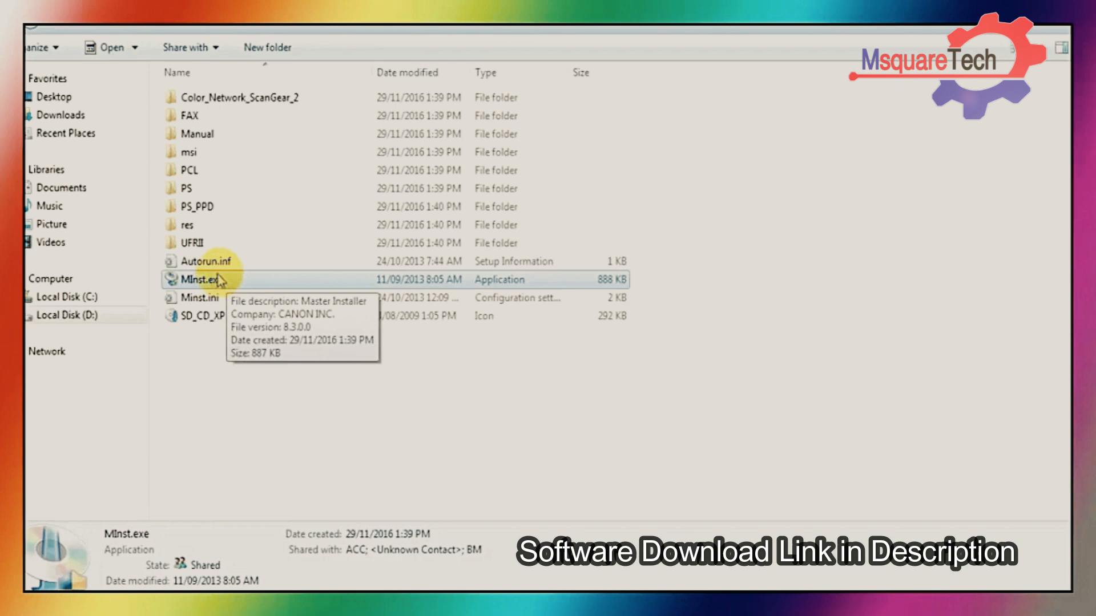
{"action": "mouse_move", "coordinate": [350, 286]}
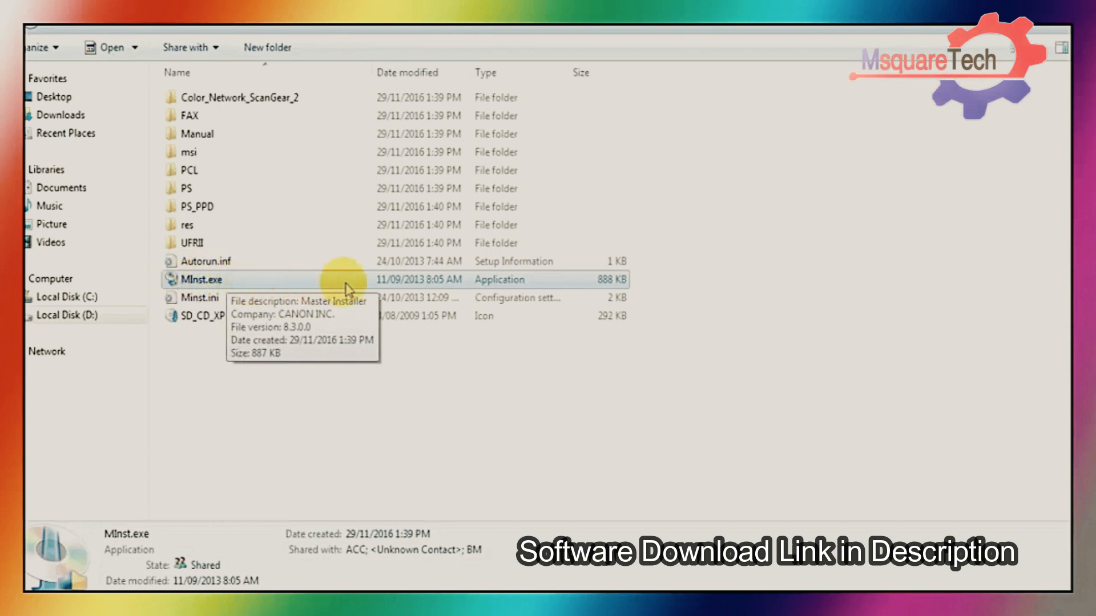
{"action": "mouse_move", "coordinate": [392, 285]}
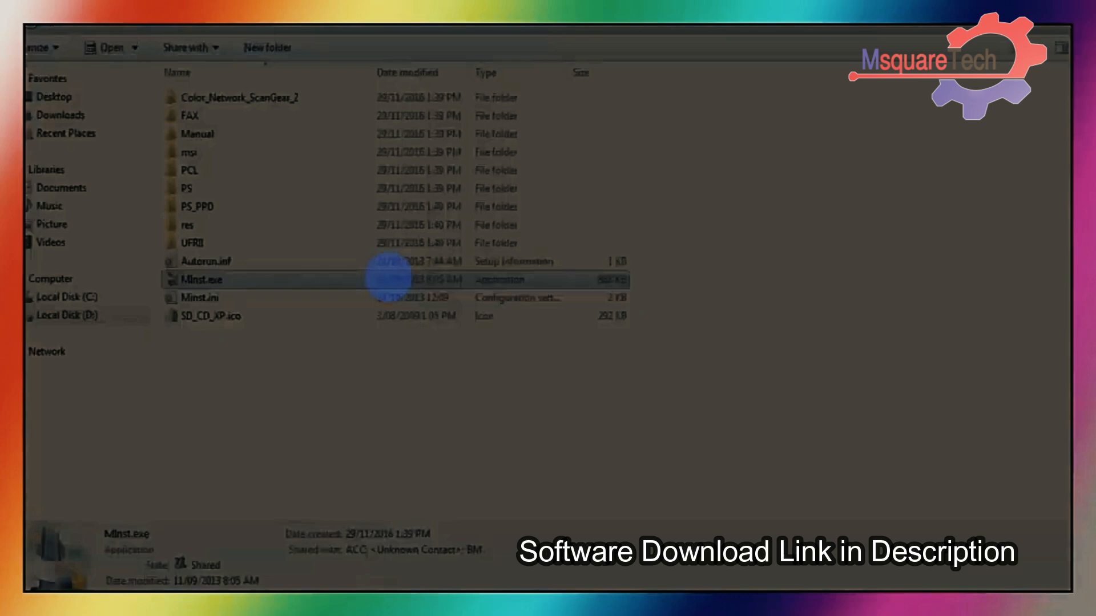
- Launch MInst.exe and grant the Canon installer permission to make changes
{"action": "double_click", "coordinate": [202, 278]}
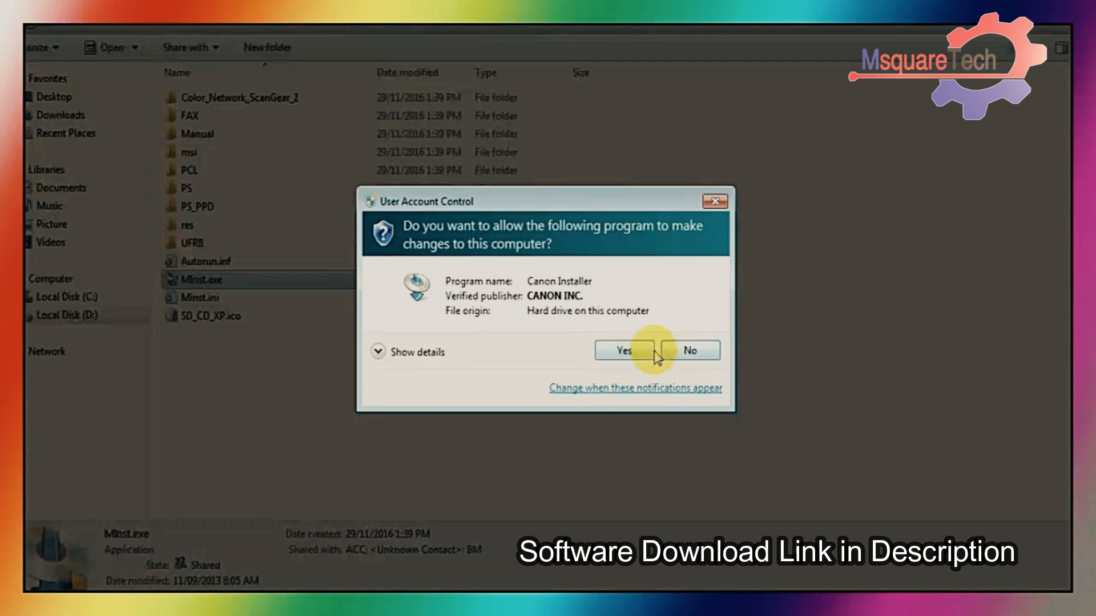
{"action": "left_click", "coordinate": [623, 350]}
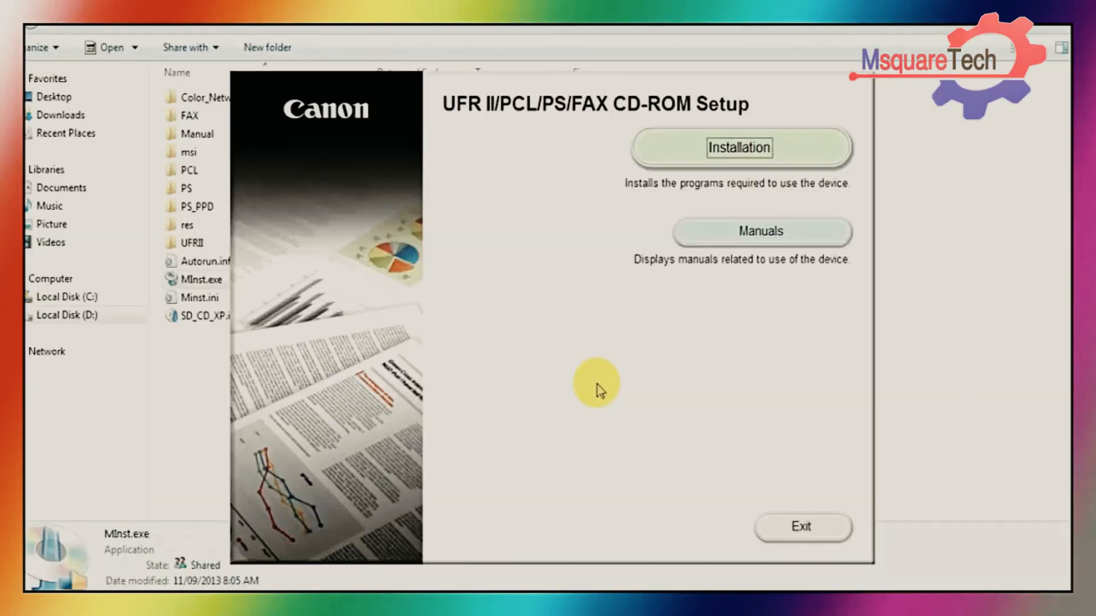
{"action": "mouse_move", "coordinate": [711, 207]}
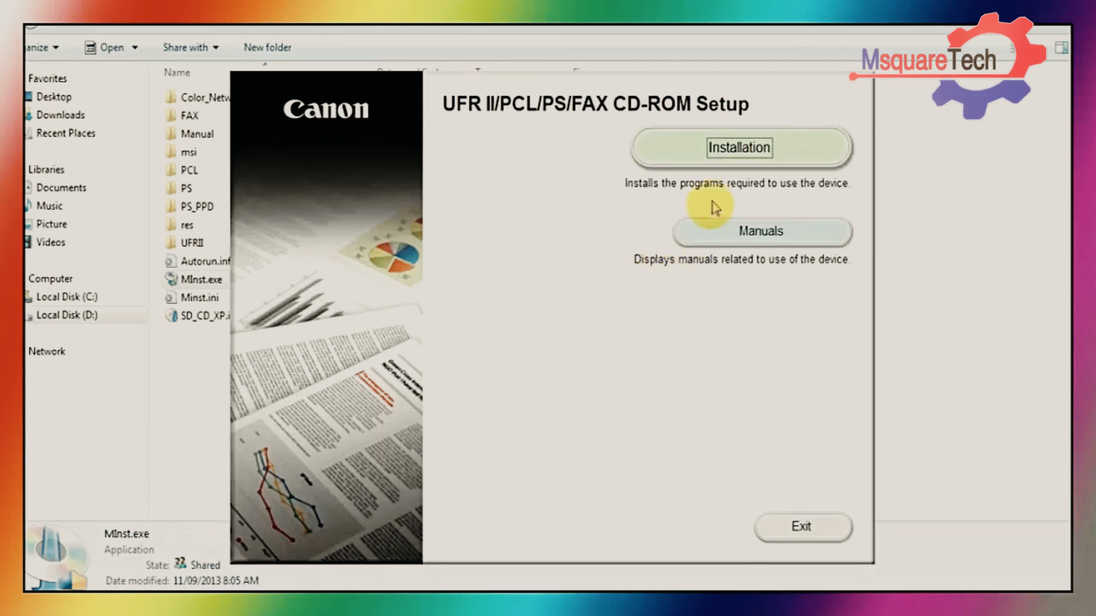
- Deselect the PCL and Fax drivers, start the installation and accept the license agreement
{"action": "left_click", "coordinate": [738, 147]}
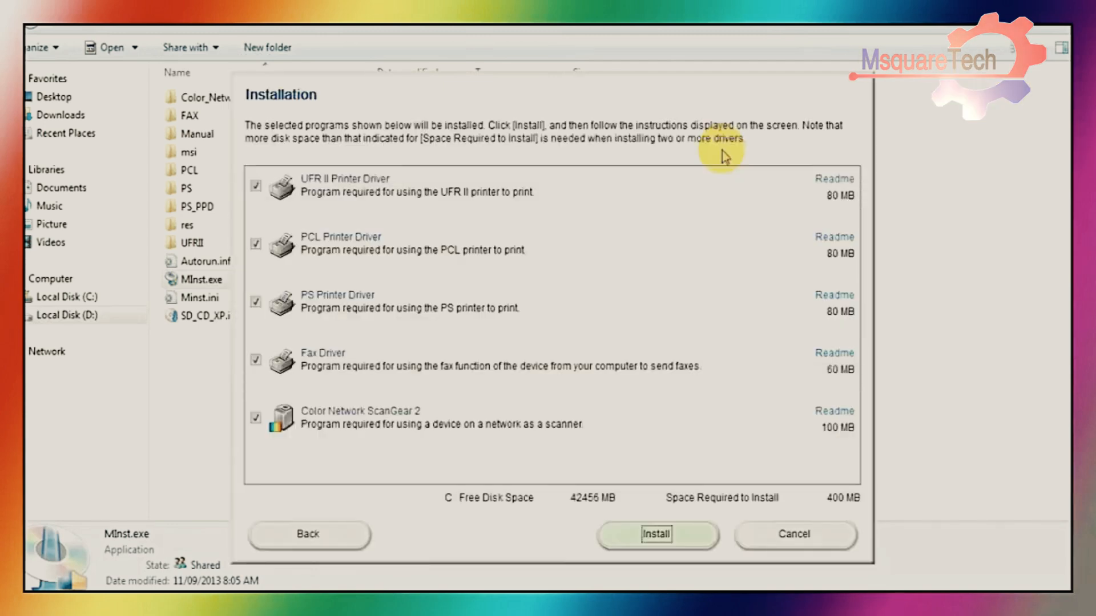
{"action": "mouse_move", "coordinate": [273, 251]}
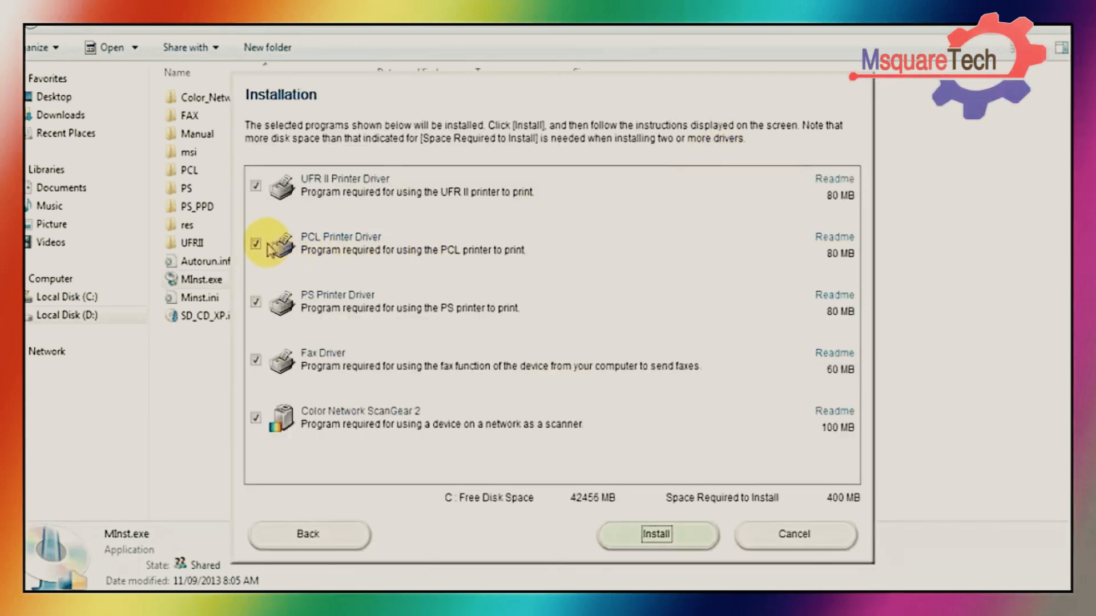
{"action": "left_click", "coordinate": [255, 247]}
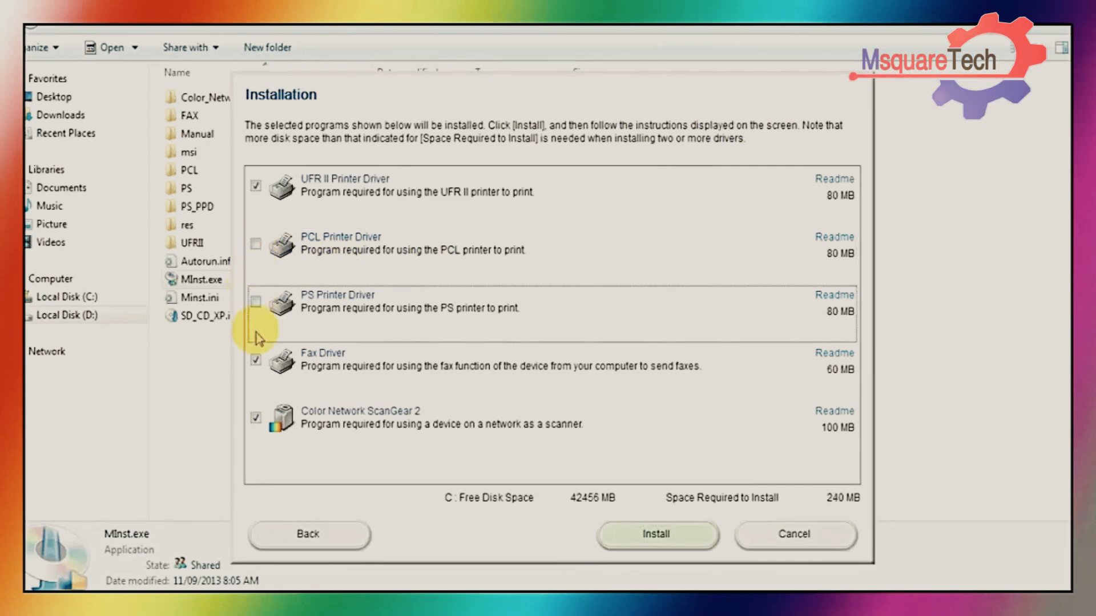
{"action": "left_click", "coordinate": [256, 360]}
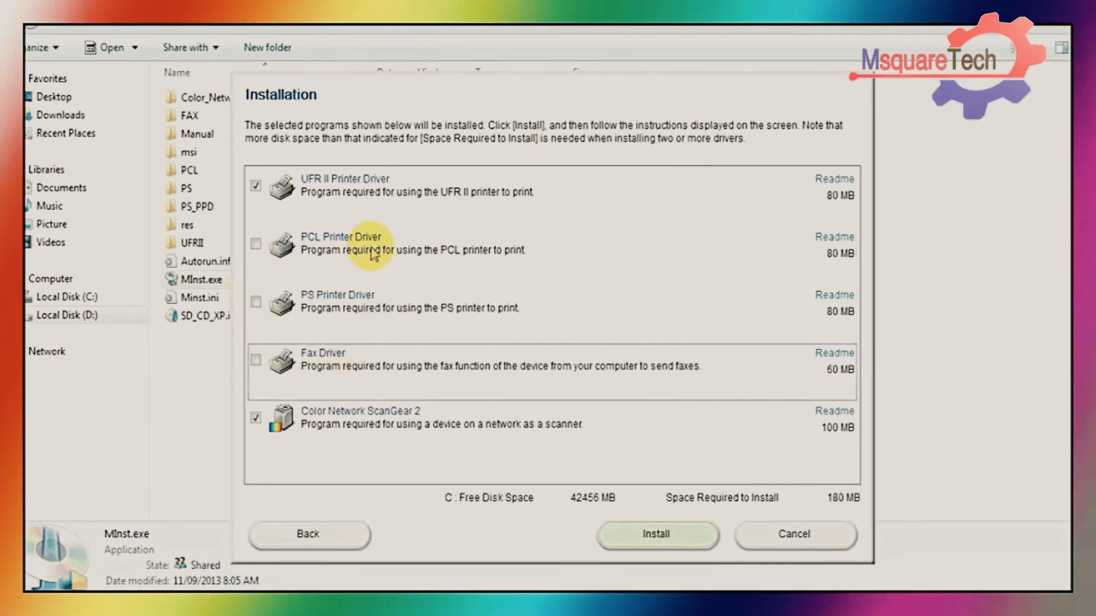
{"action": "mouse_move", "coordinate": [629, 353]}
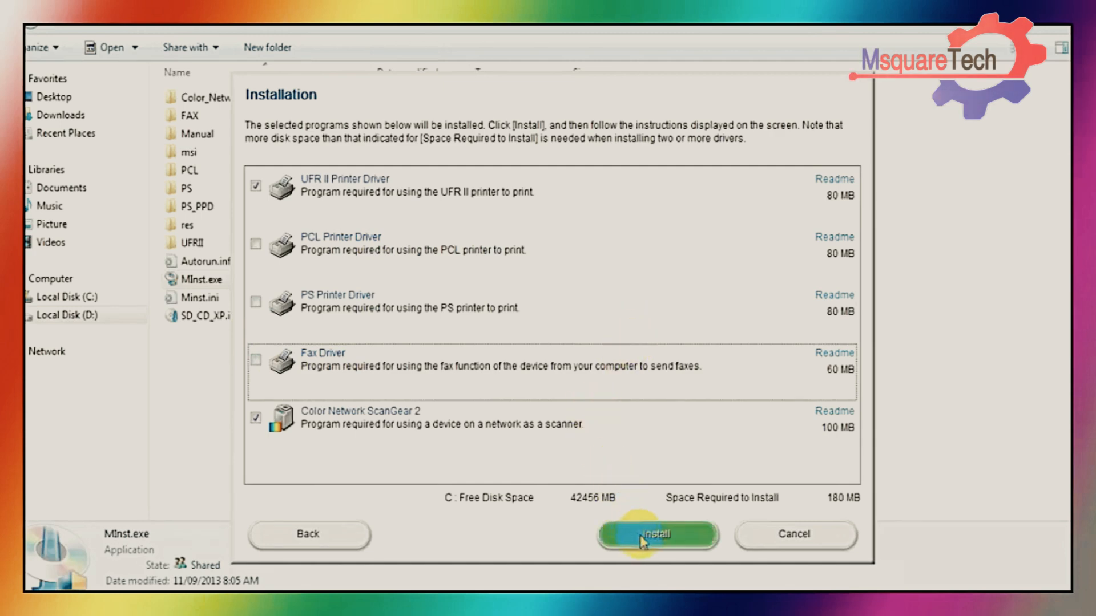
{"action": "left_click", "coordinate": [658, 535]}
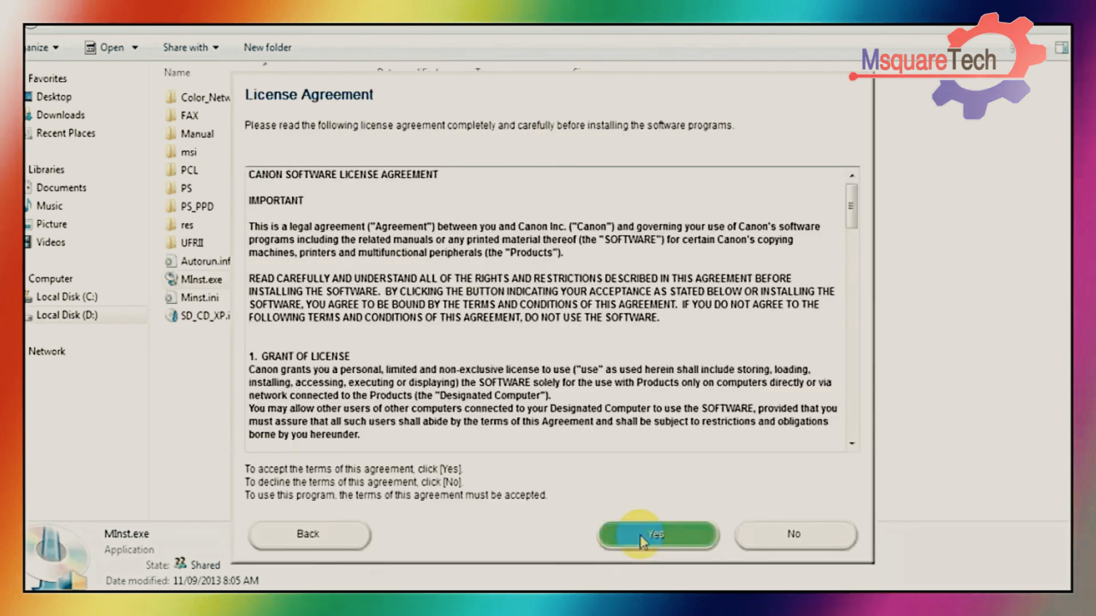
{"action": "left_click", "coordinate": [655, 534]}
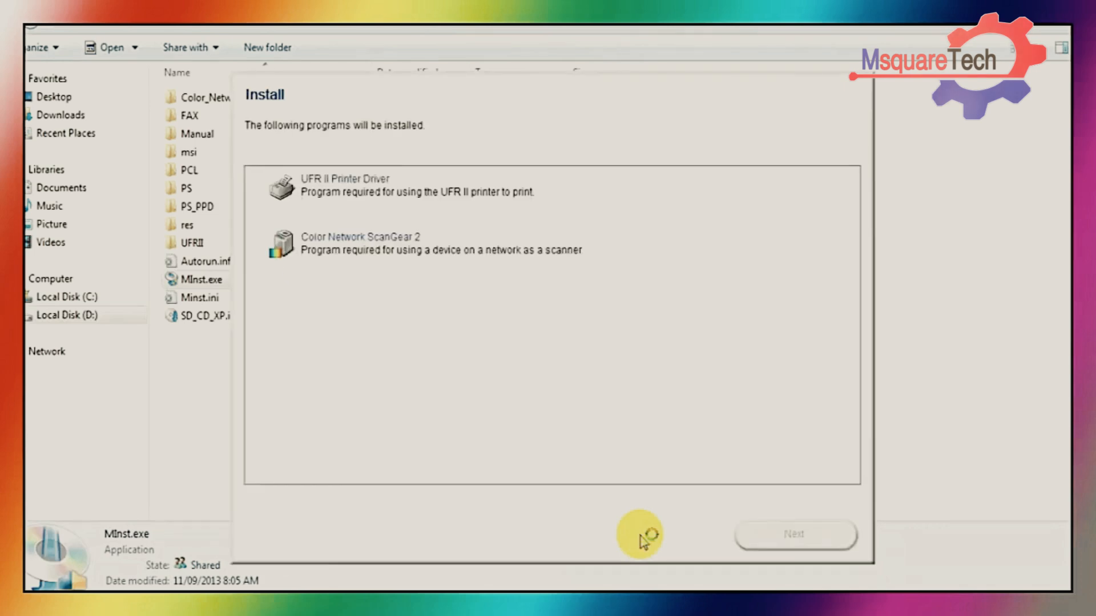
{"action": "mouse_move", "coordinate": [609, 387]}
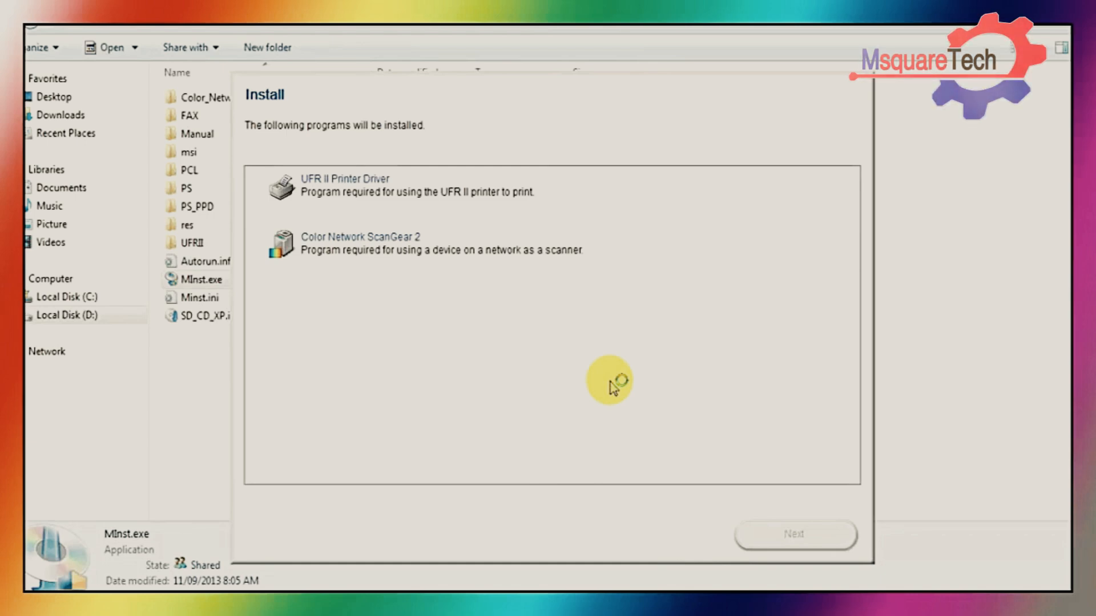
- Choose Custom setup for the UFR II printer driver and continue to the printer list
{"action": "left_click", "coordinate": [795, 534]}
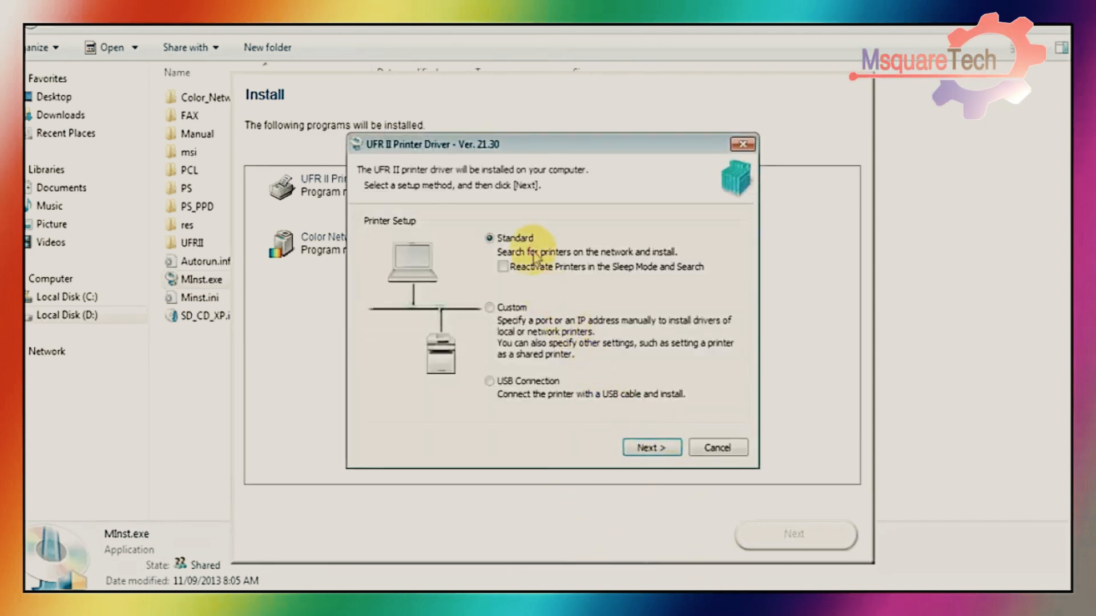
{"action": "left_click", "coordinate": [490, 307]}
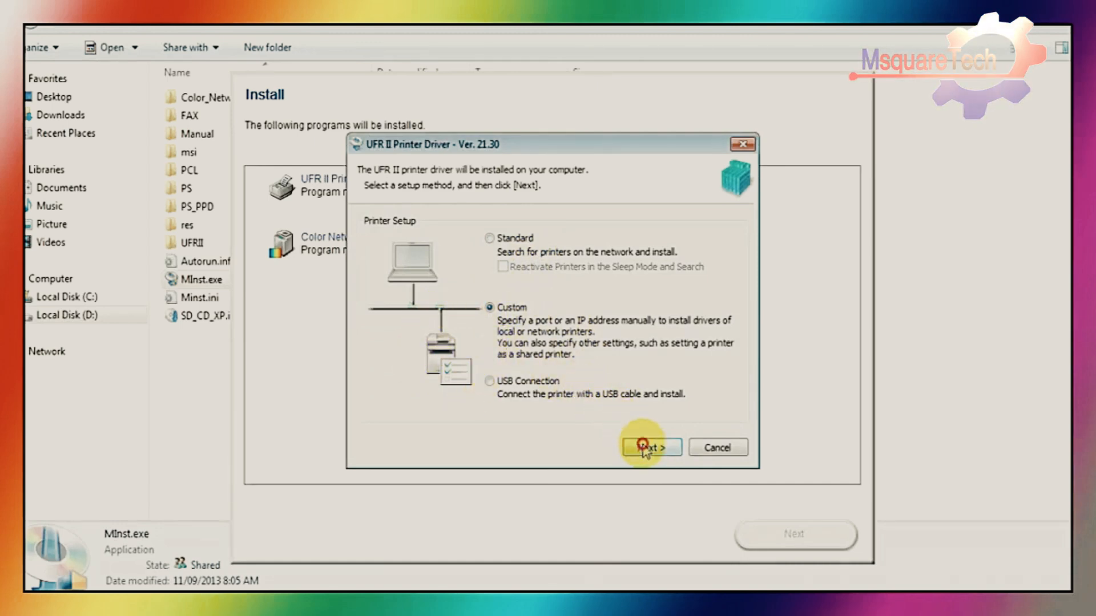
{"action": "left_click", "coordinate": [649, 448]}
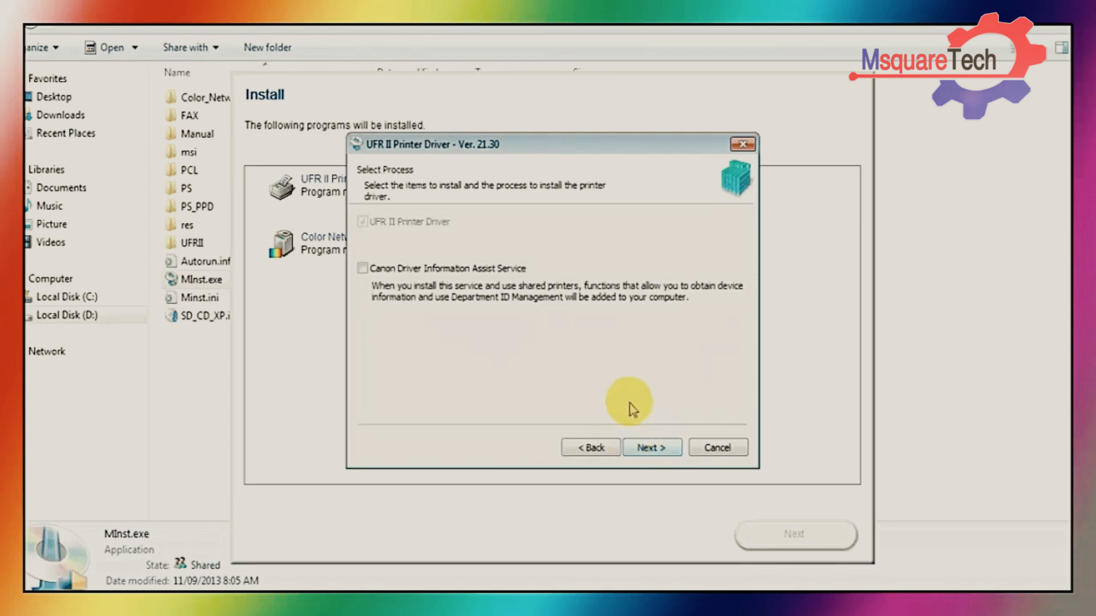
{"action": "left_click", "coordinate": [651, 448]}
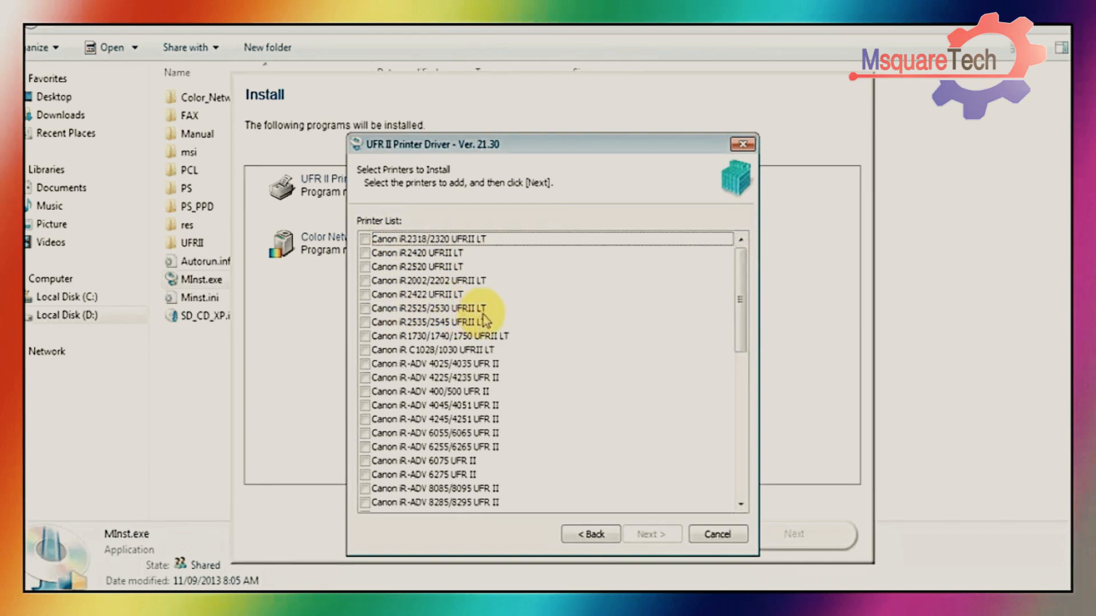
{"action": "mouse_move", "coordinate": [378, 322]}
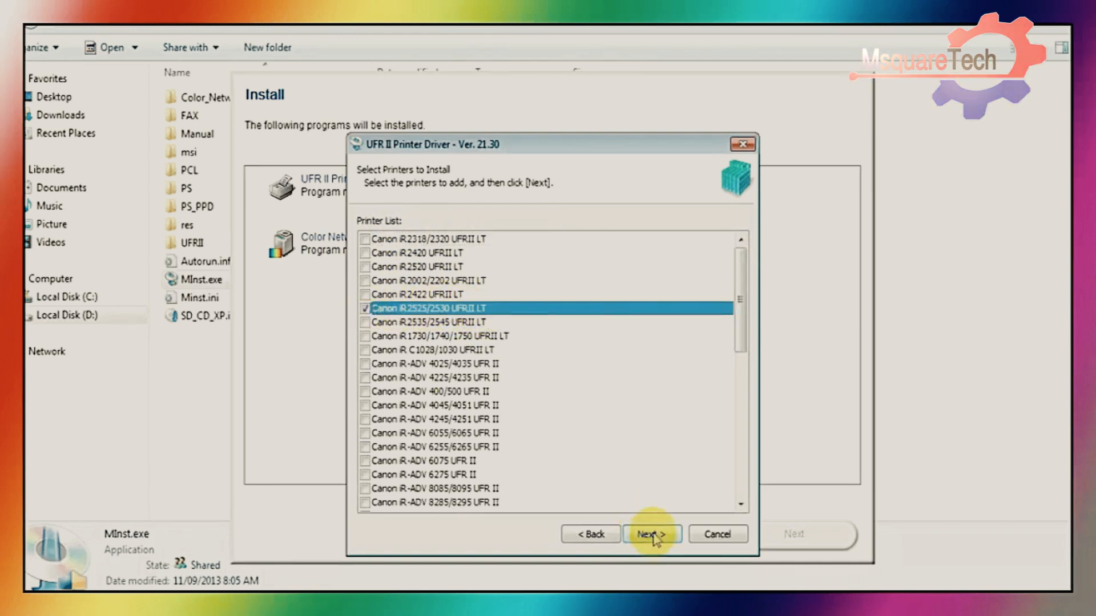
- Confirm the Canon iR2525/2530 UFRII LT and start adding a new port for it
{"action": "left_click", "coordinate": [651, 533]}
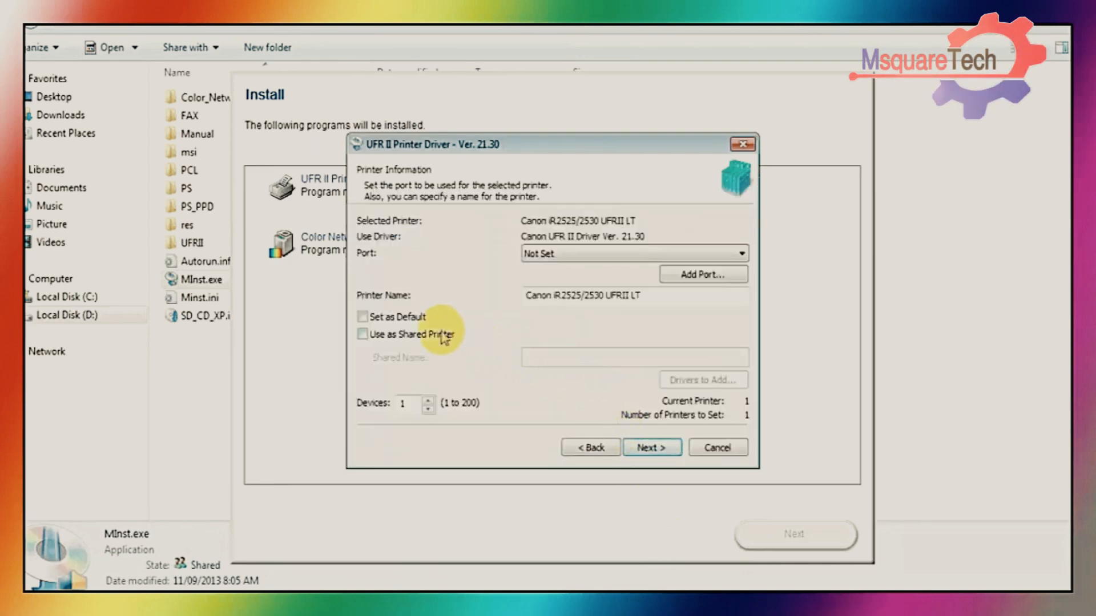
{"action": "mouse_move", "coordinate": [673, 288]}
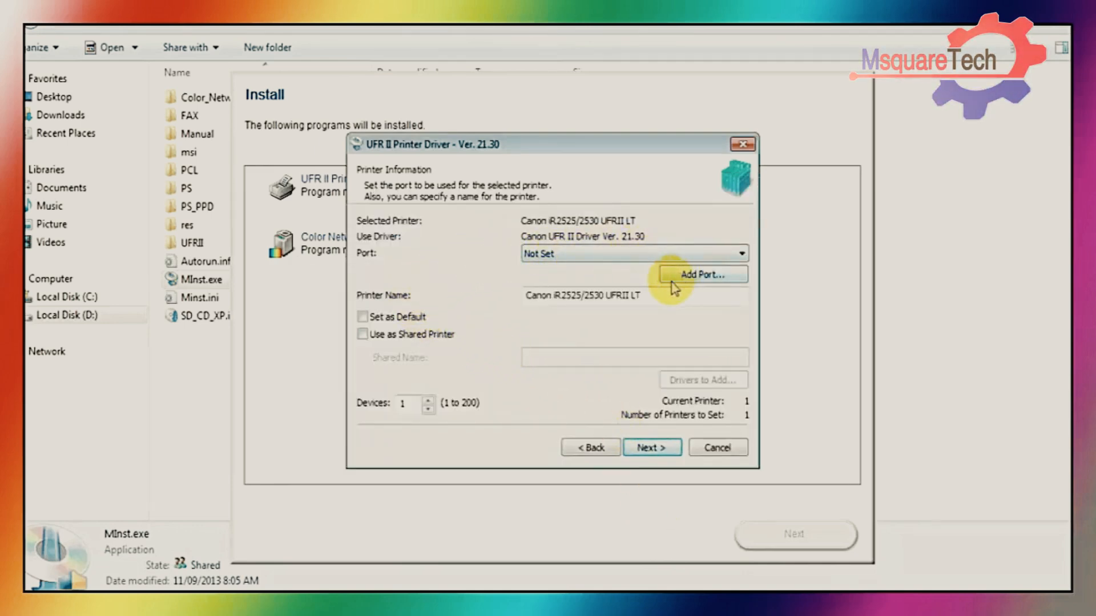
{"action": "mouse_move", "coordinate": [702, 274]}
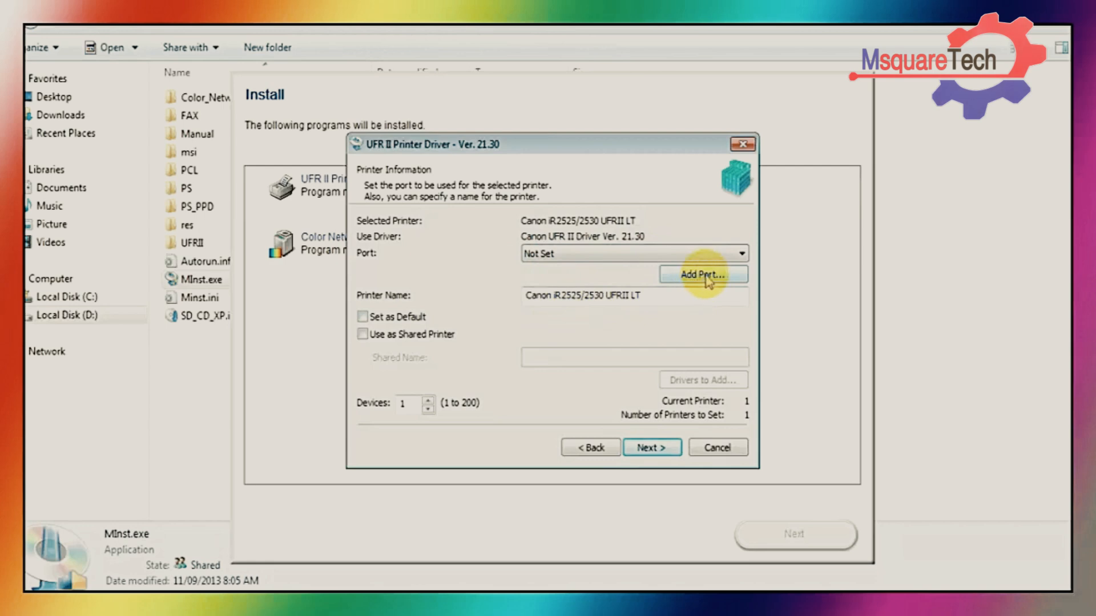
{"action": "left_click", "coordinate": [702, 274]}
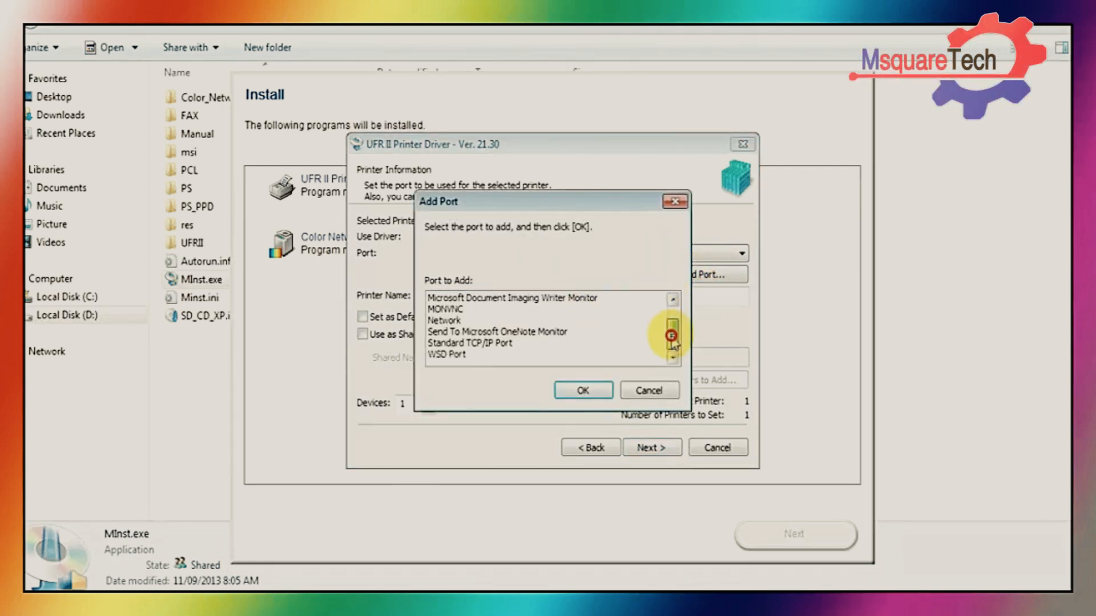
- Add a Standard TCP/IP port with IP address 192.168.26.5 for the printer
{"action": "left_click", "coordinate": [470, 342]}
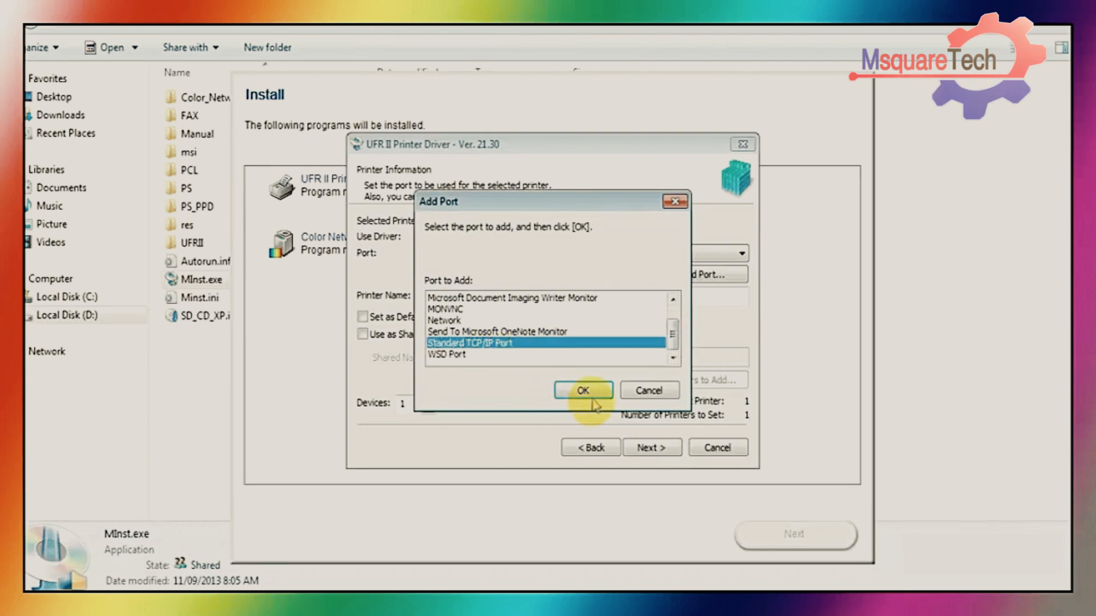
{"action": "left_click", "coordinate": [583, 390]}
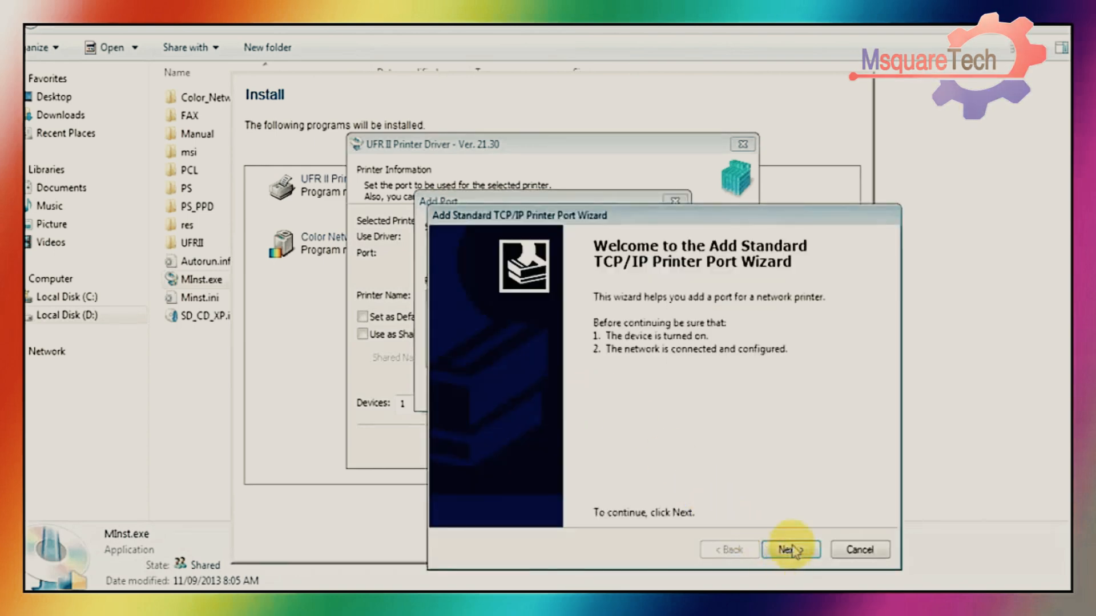
{"action": "left_click", "coordinate": [790, 549]}
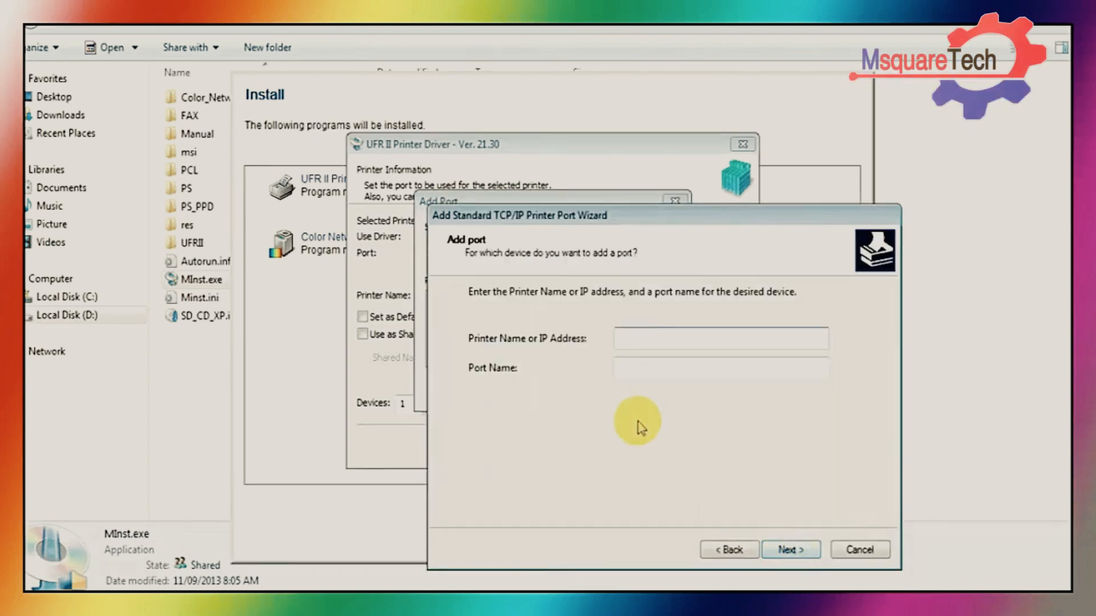
{"action": "left_click", "coordinate": [720, 338]}
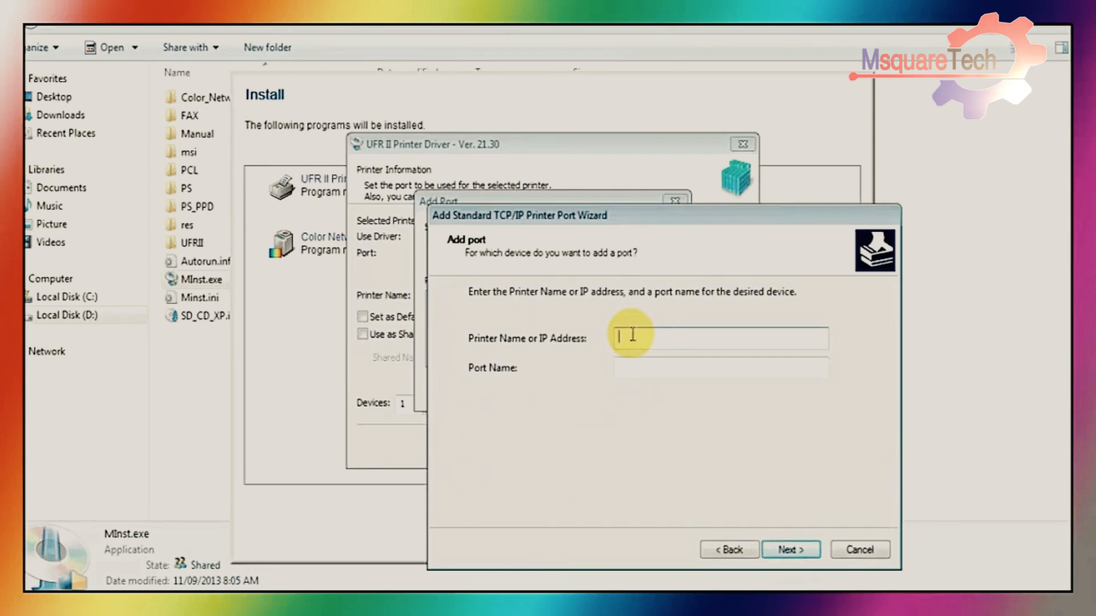
{"action": "type", "text": "192.168.26."}
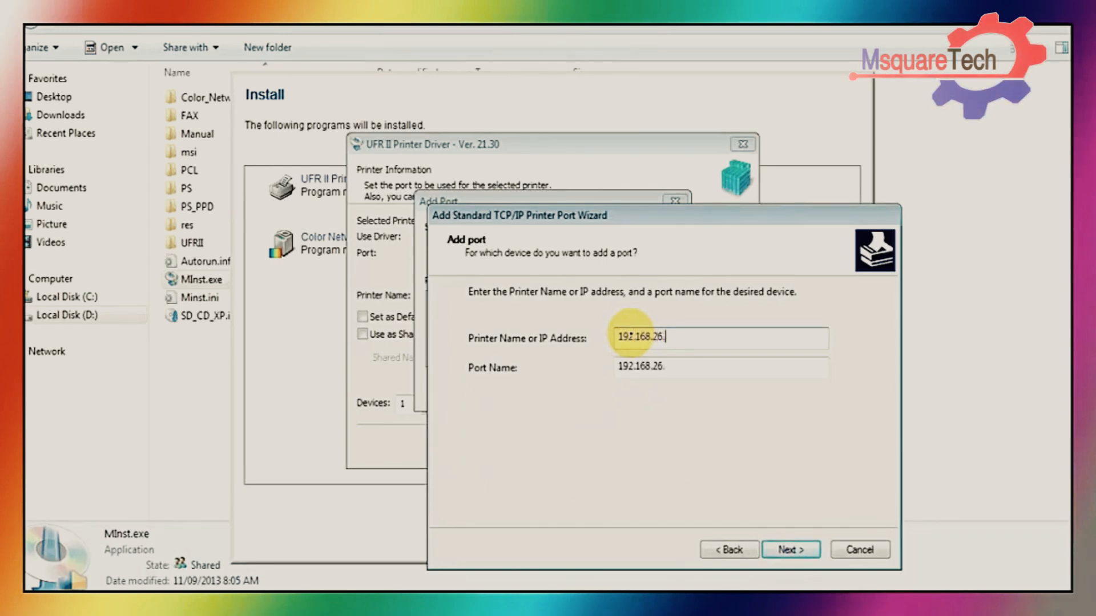
{"action": "type", "text": "5"}
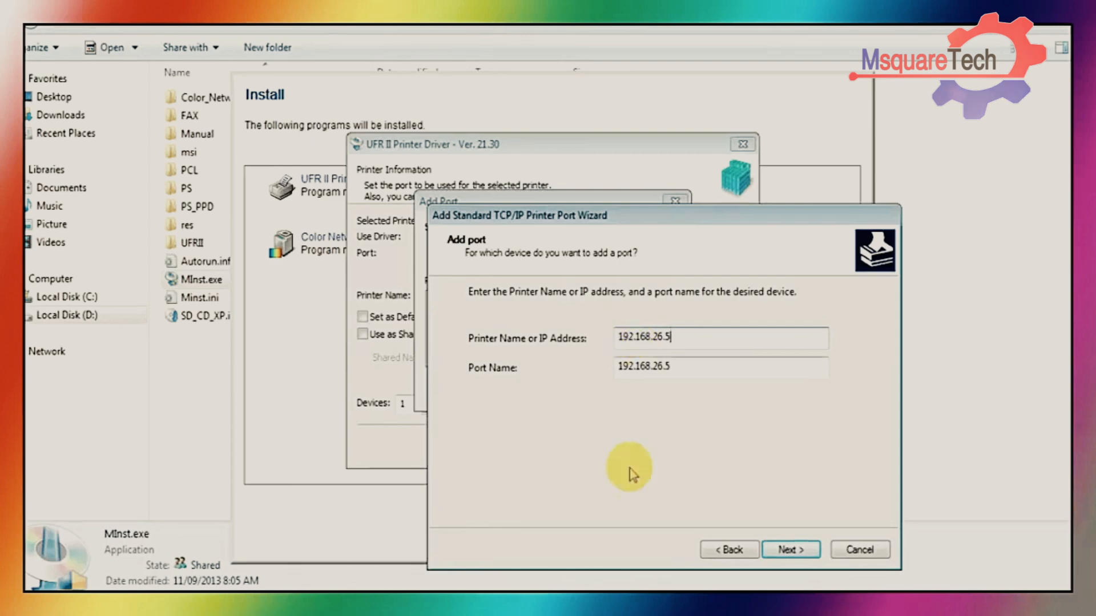
{"action": "left_click", "coordinate": [790, 549]}
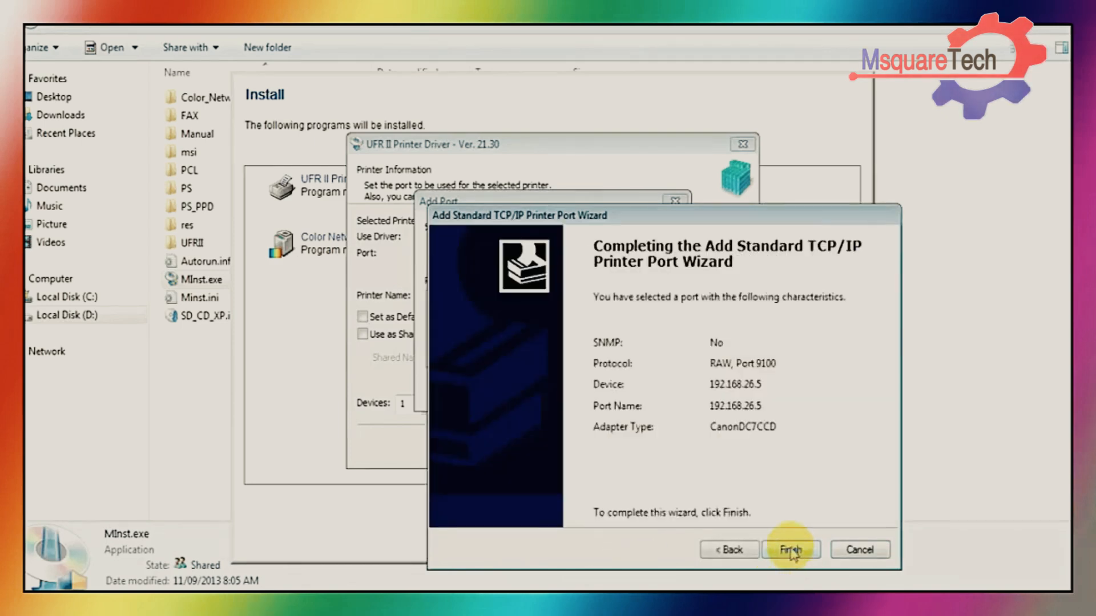
{"action": "left_click", "coordinate": [790, 549]}
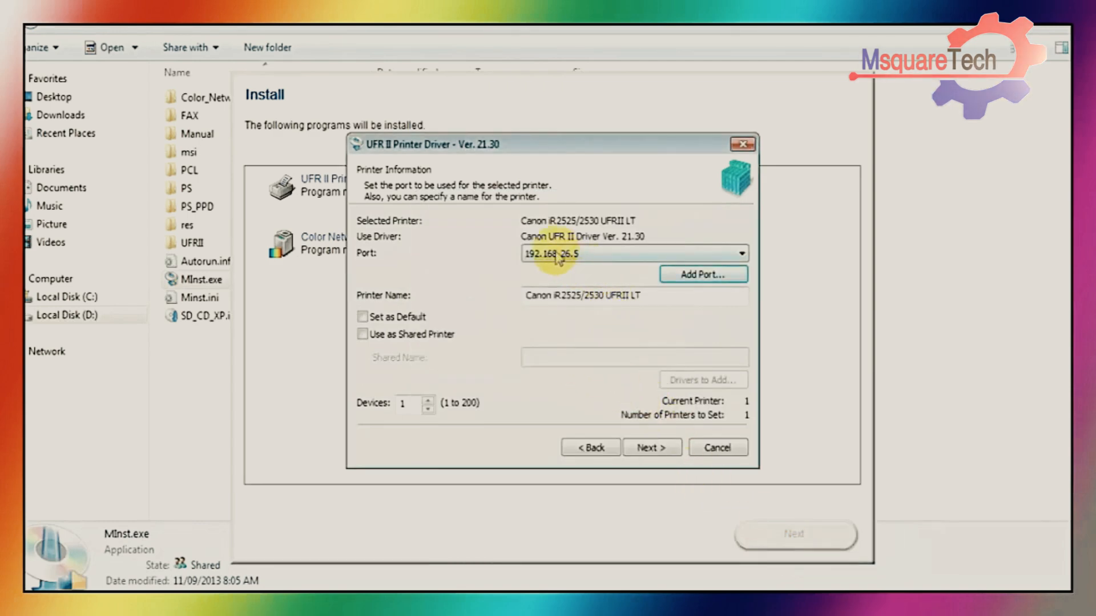
- Mark the Canon iR2525/2530 as default printer and start the UFR II driver installation
{"action": "left_click", "coordinate": [362, 316]}
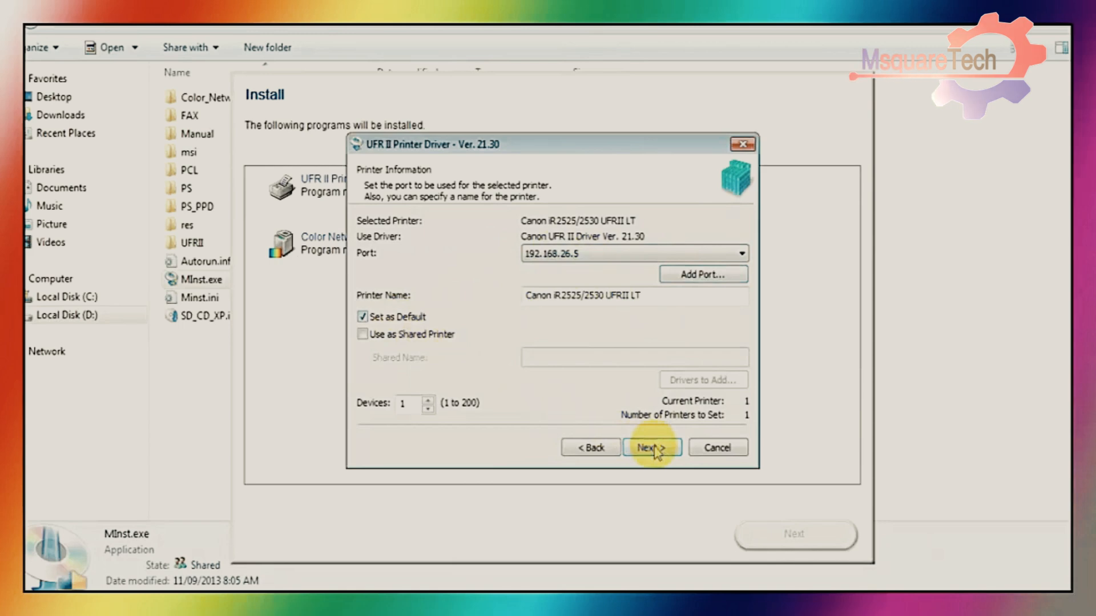
{"action": "left_click", "coordinate": [652, 448]}
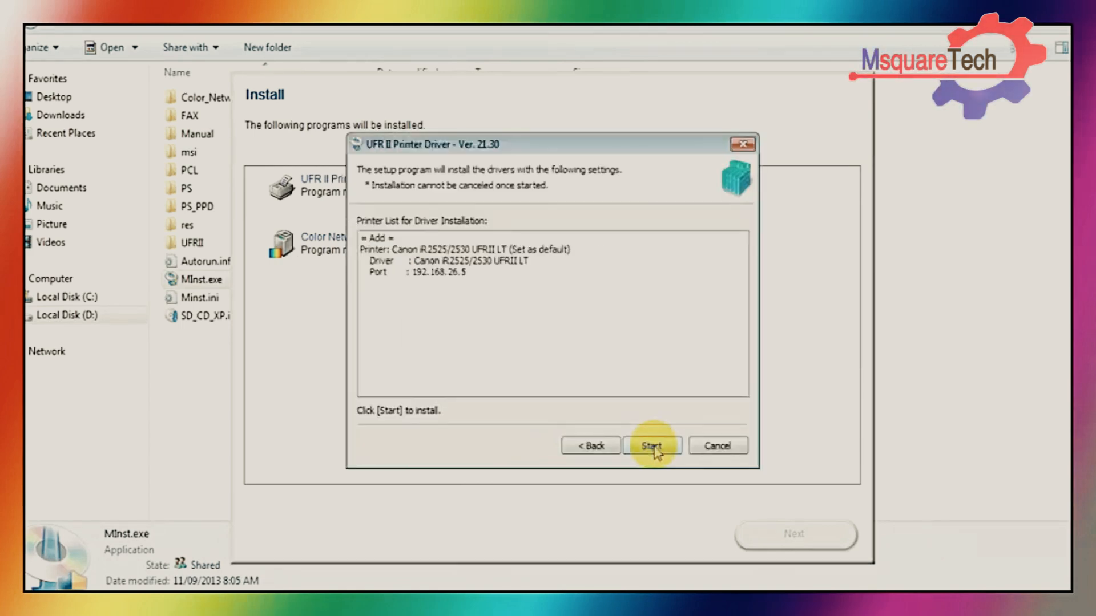
{"action": "left_click", "coordinate": [652, 446]}
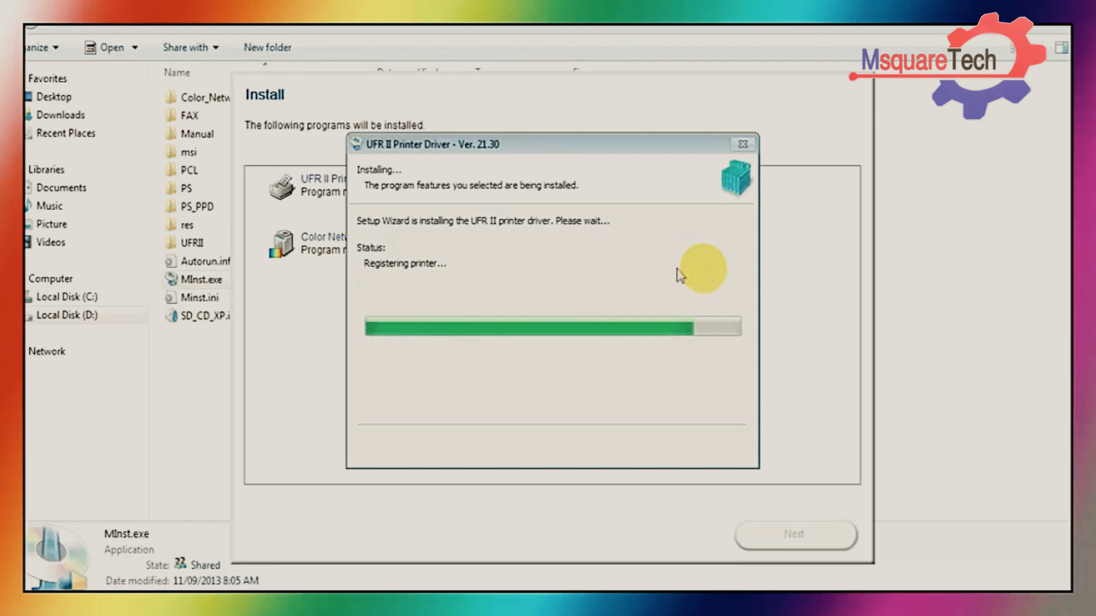
{"action": "mouse_move", "coordinate": [553, 244]}
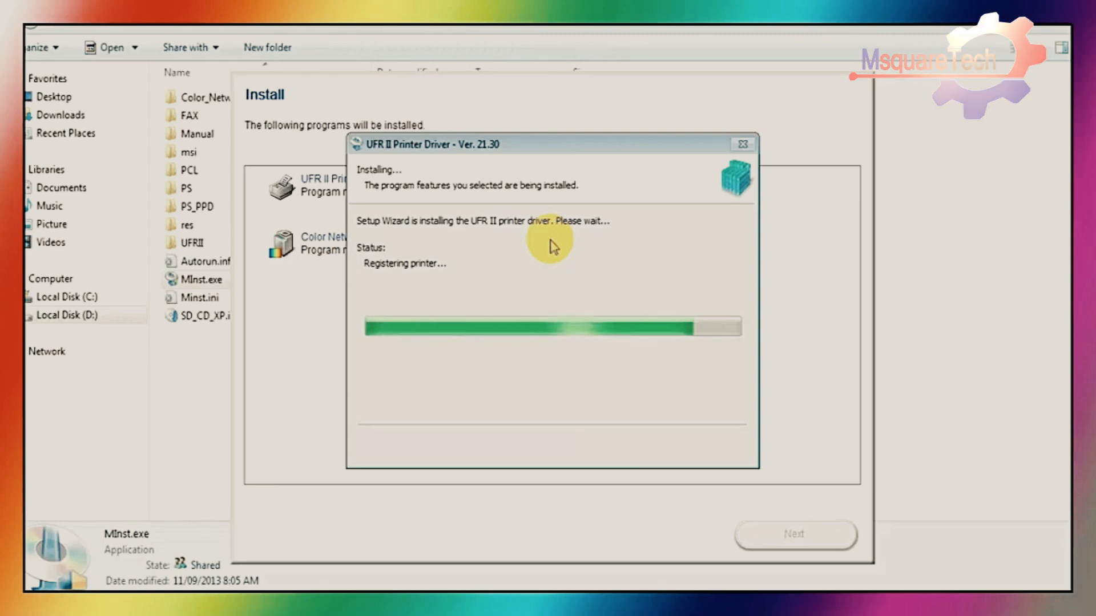
{"action": "mouse_move", "coordinate": [640, 272]}
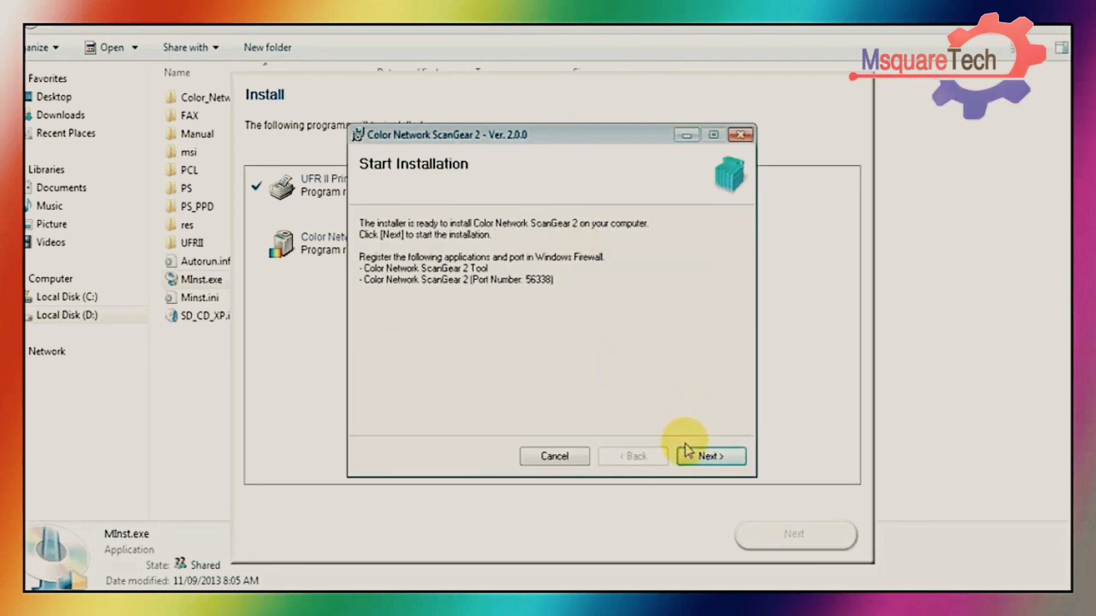
{"action": "mouse_move", "coordinate": [369, 139]}
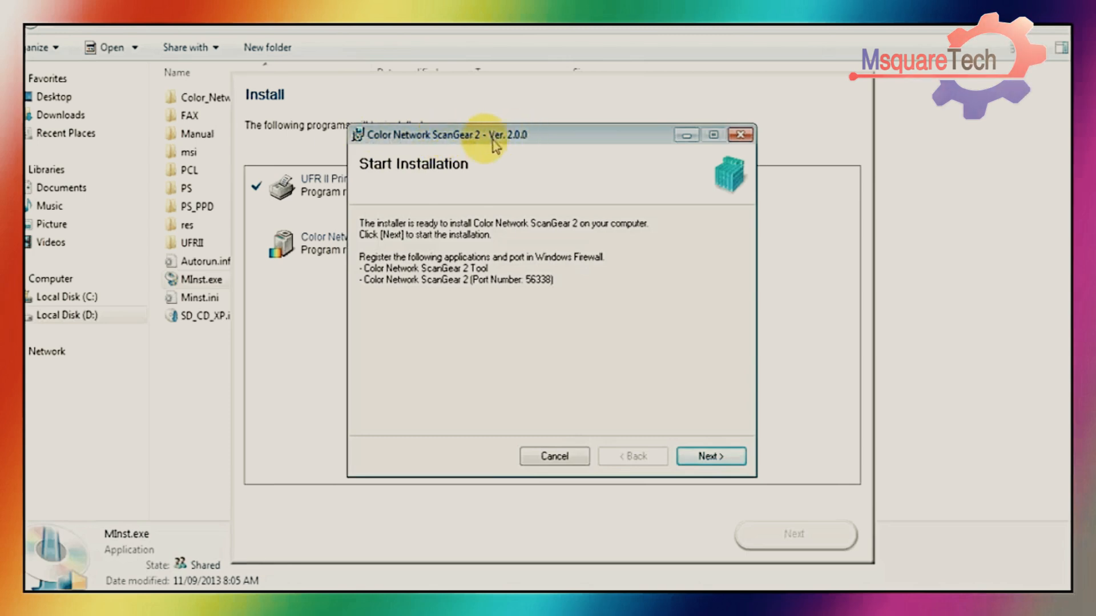
{"action": "mouse_move", "coordinate": [628, 329]}
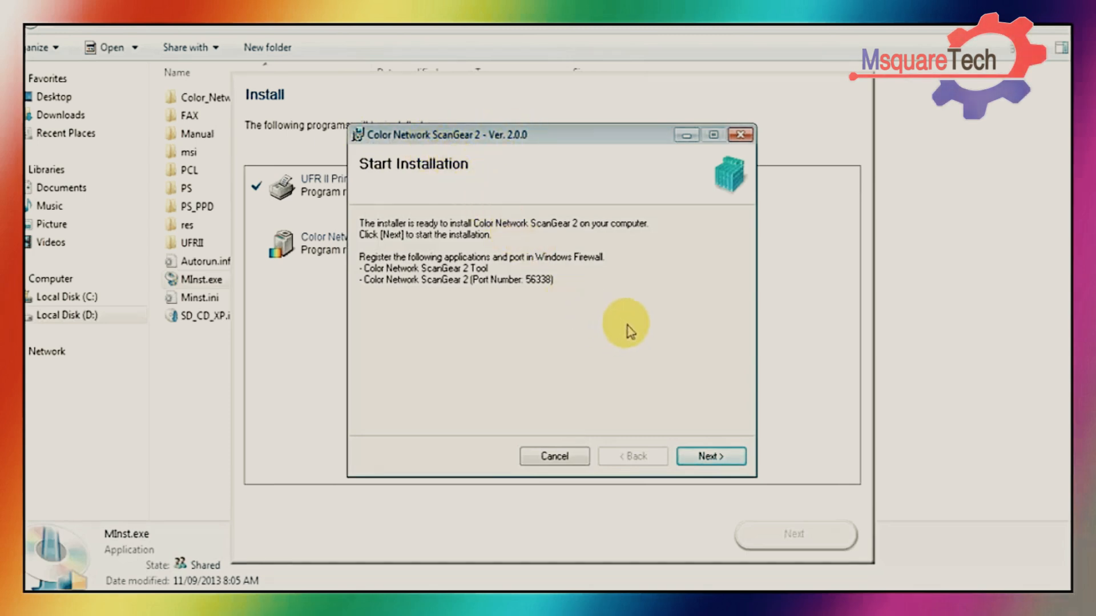
- Install Color Network ScanGear 2, close its installer and exit the CD-ROM setup
{"action": "left_click", "coordinate": [710, 456]}
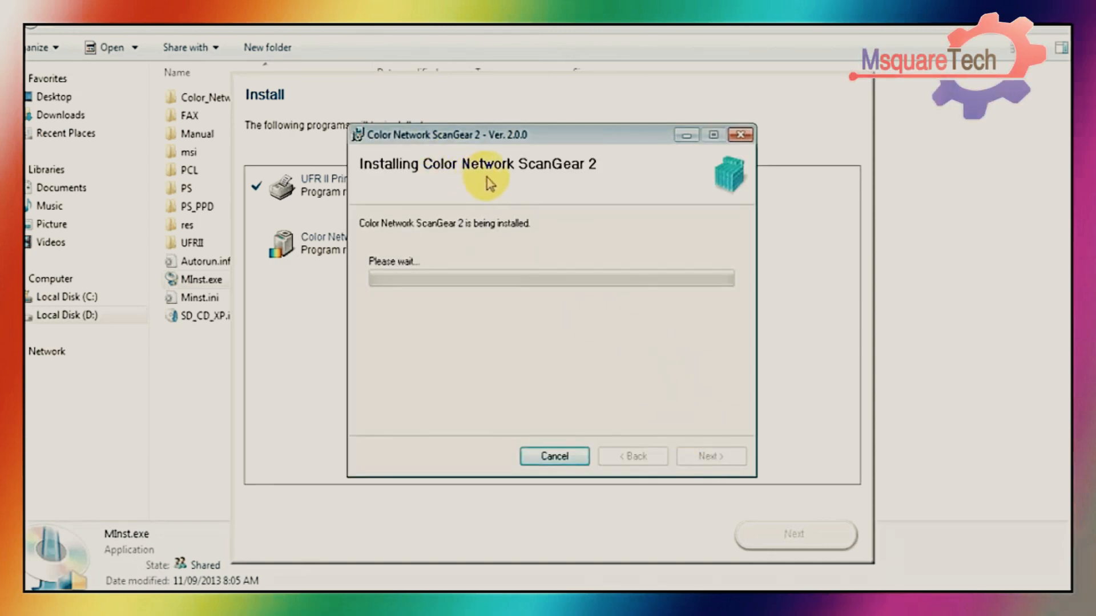
{"action": "mouse_move", "coordinate": [662, 418]}
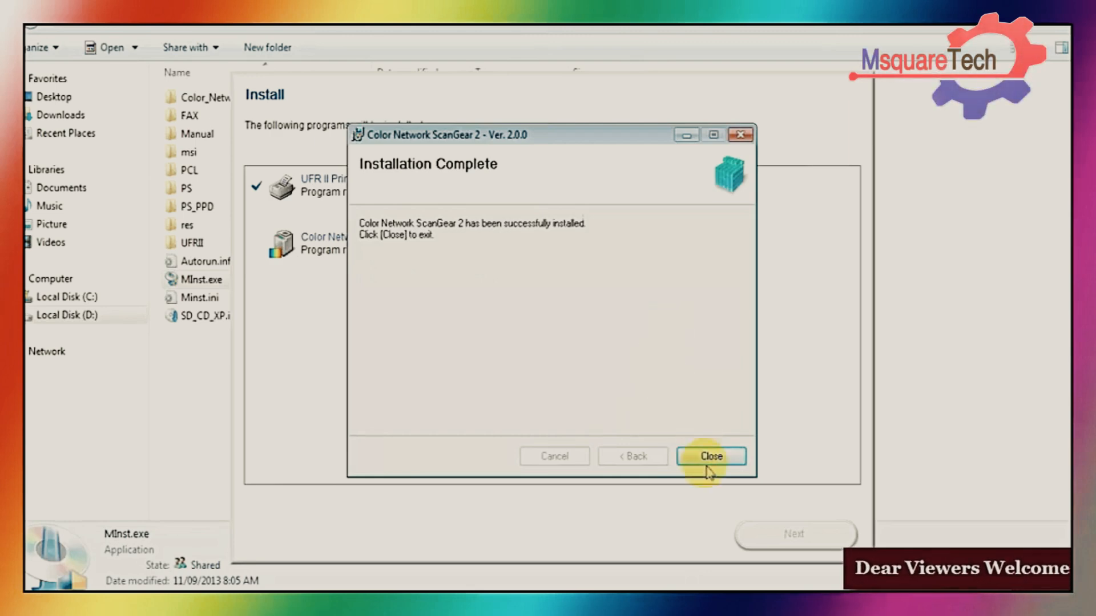
{"action": "left_click", "coordinate": [711, 457]}
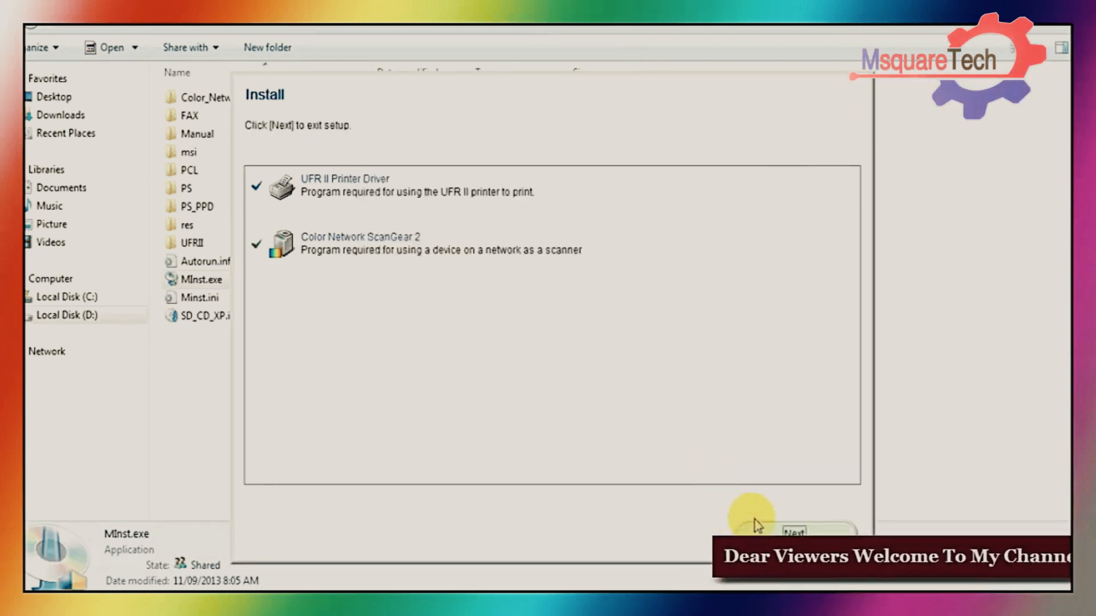
{"action": "left_click", "coordinate": [793, 533]}
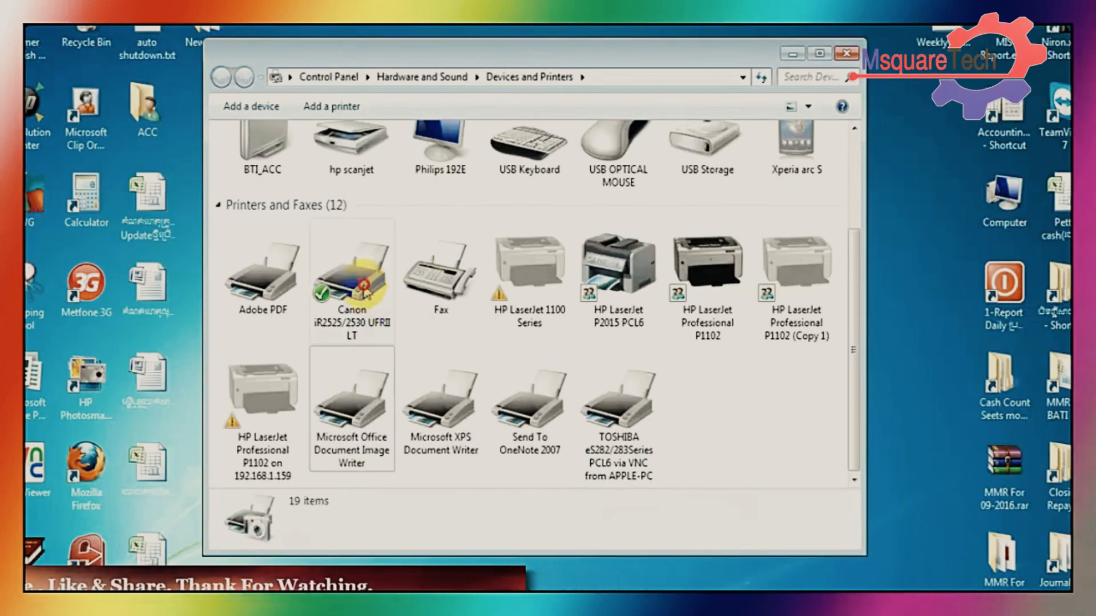
- Bring up the Canon iR2525/2530 UFRII LT printer's Properties window
{"action": "right_click", "coordinate": [351, 273]}
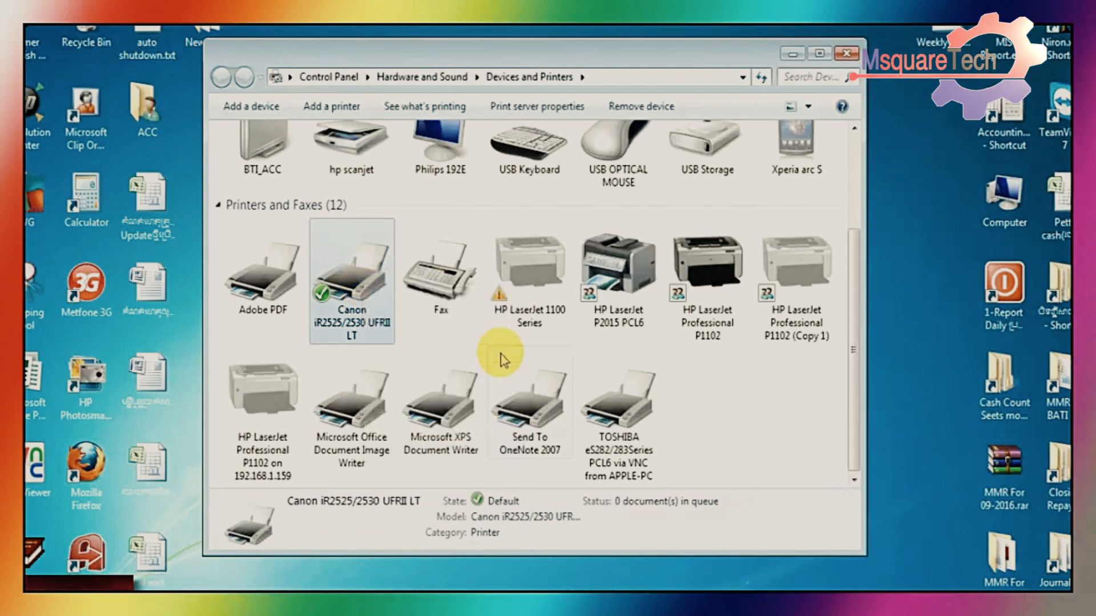
{"action": "double_click", "coordinate": [352, 273]}
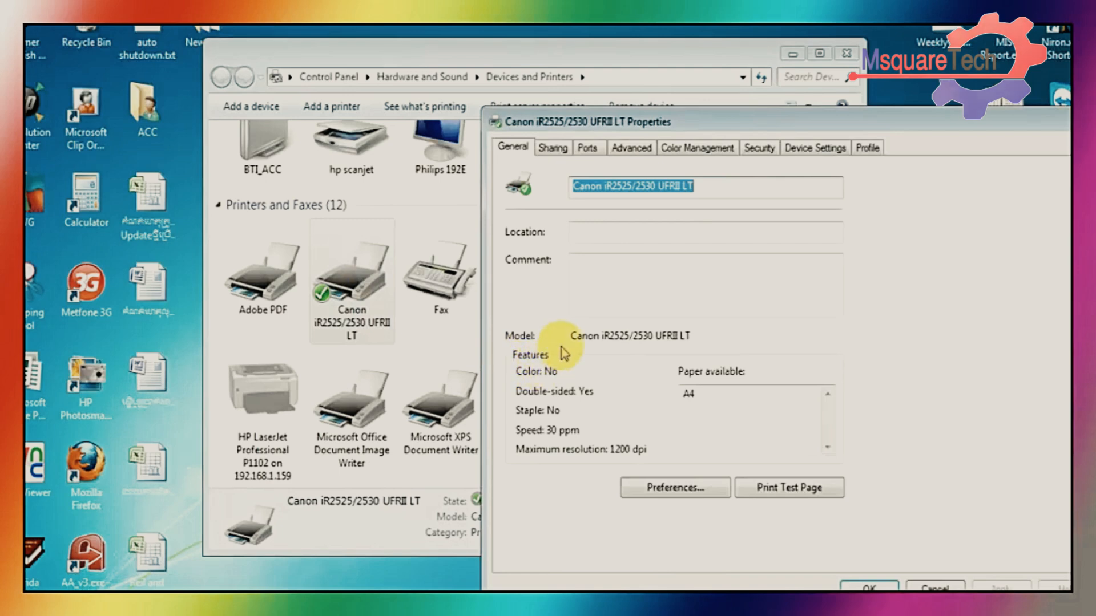
- Set the printing defaults to A4 page size with 1-sided printing and save them
{"action": "left_click", "coordinate": [630, 147]}
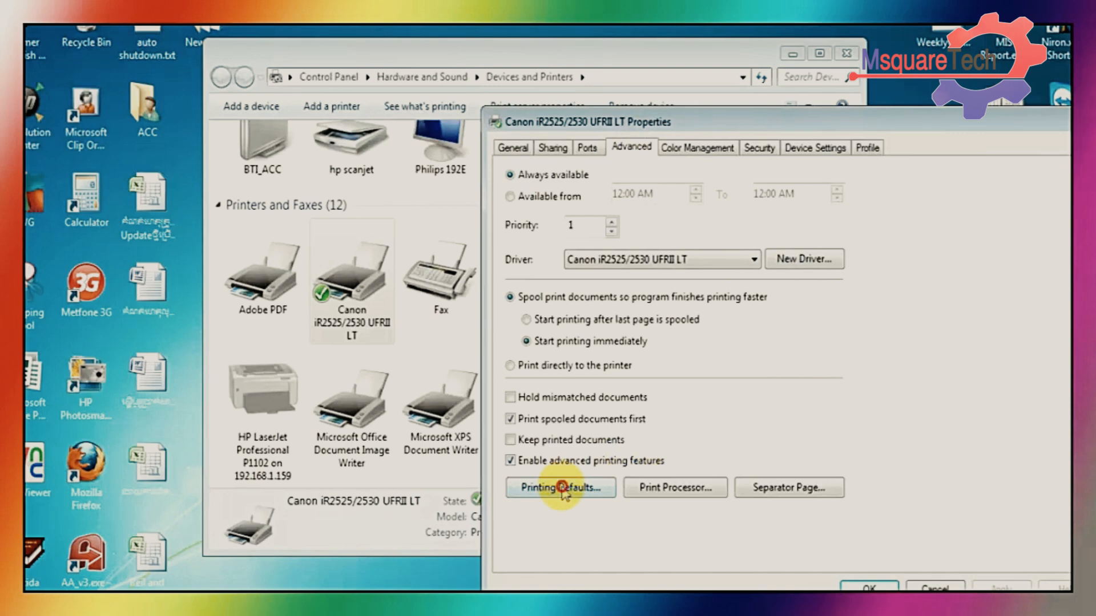
{"action": "left_click", "coordinate": [559, 487]}
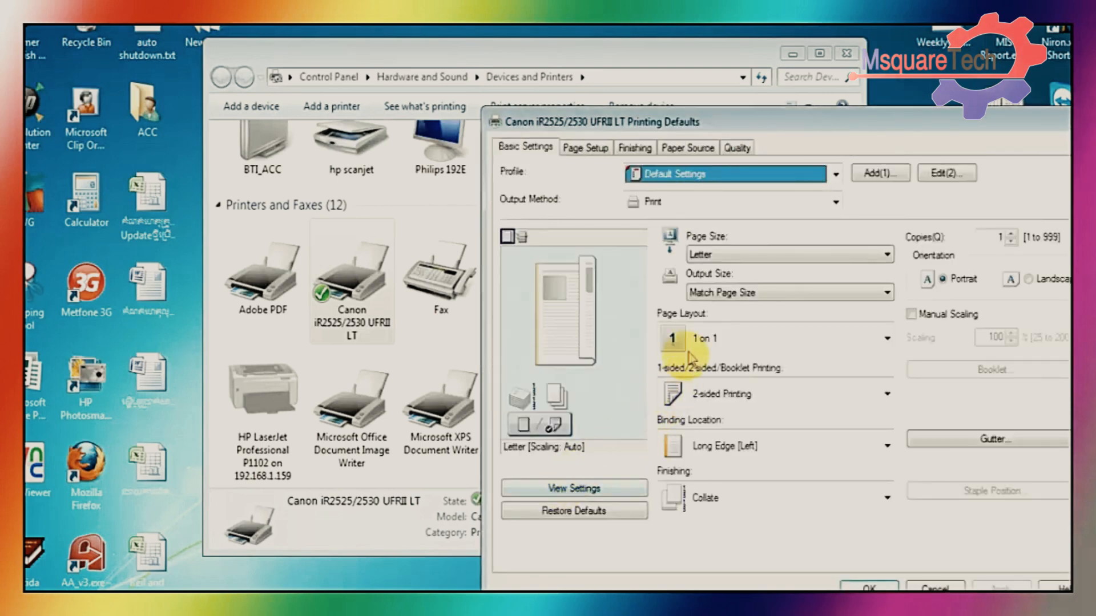
{"action": "left_click", "coordinate": [886, 254]}
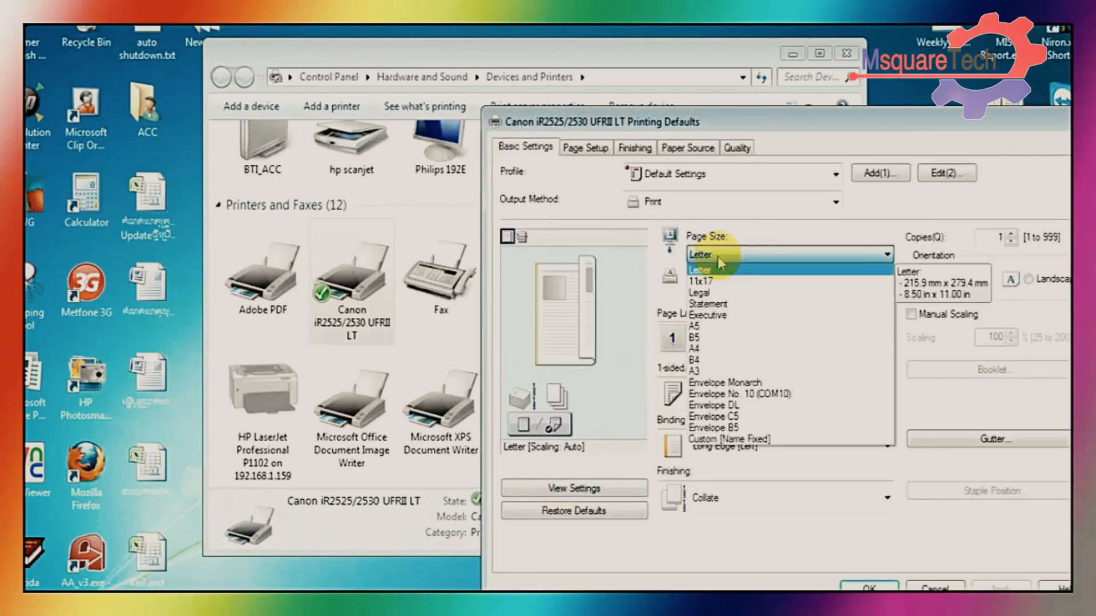
{"action": "mouse_move", "coordinate": [699, 349]}
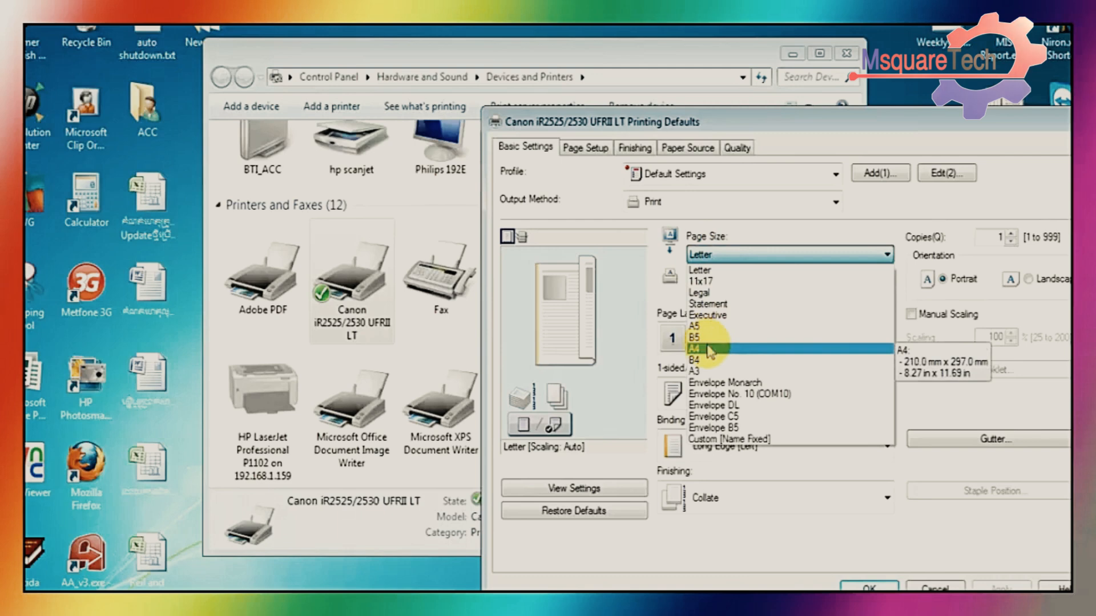
{"action": "left_click", "coordinate": [700, 347]}
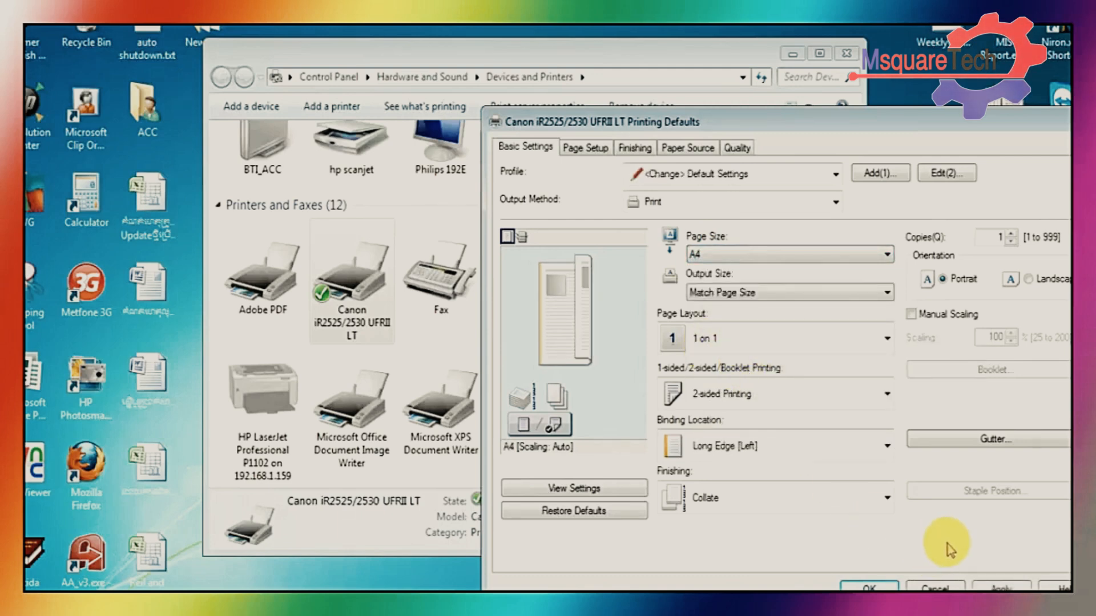
{"action": "left_click", "coordinate": [886, 393]}
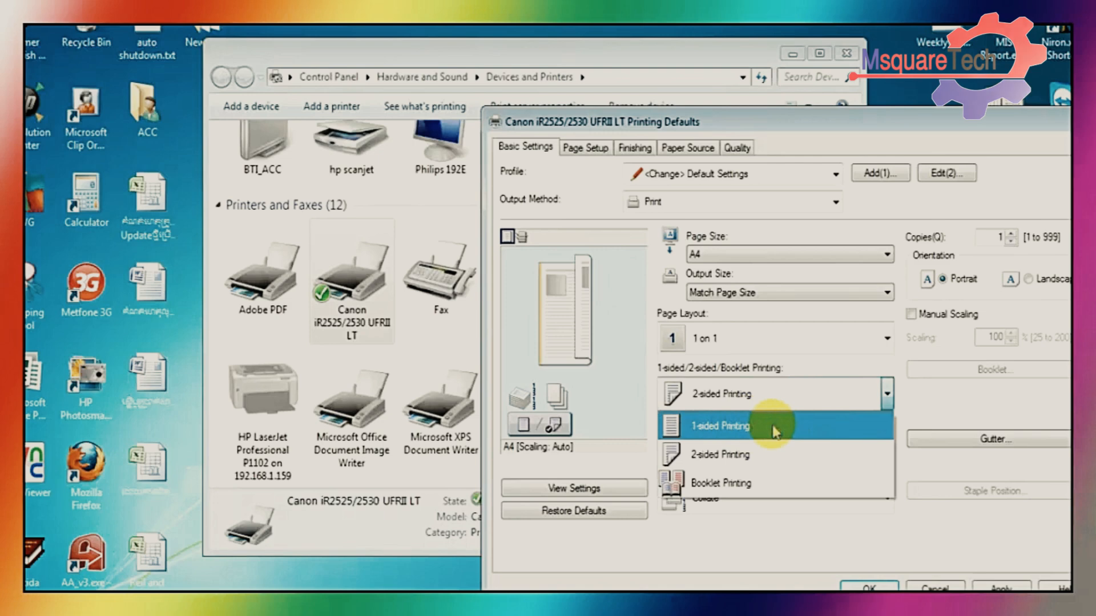
{"action": "left_click", "coordinate": [715, 426]}
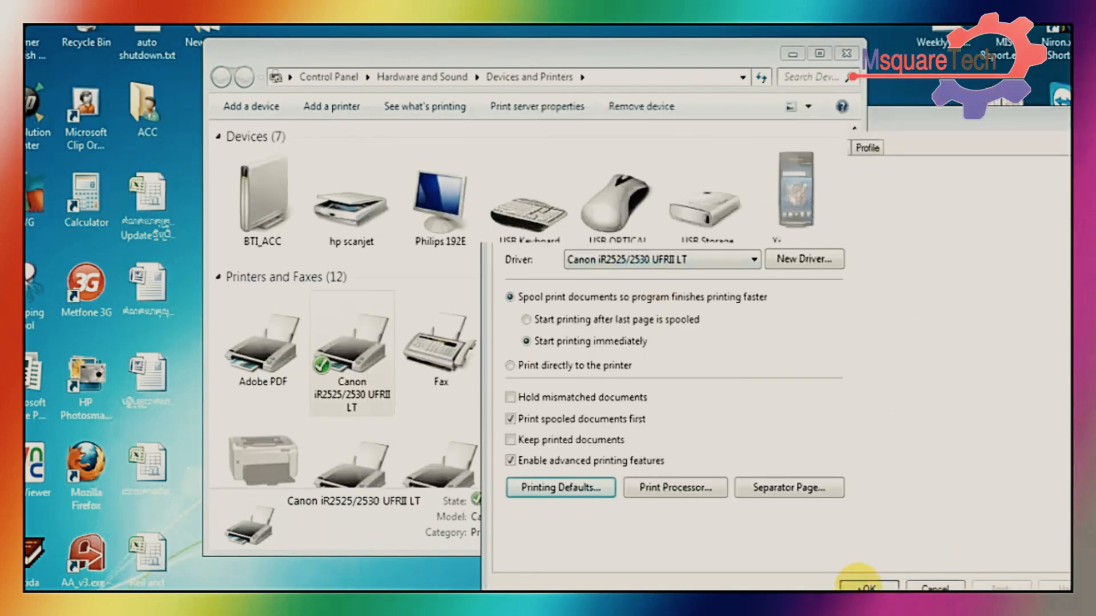
{"action": "left_click", "coordinate": [866, 583]}
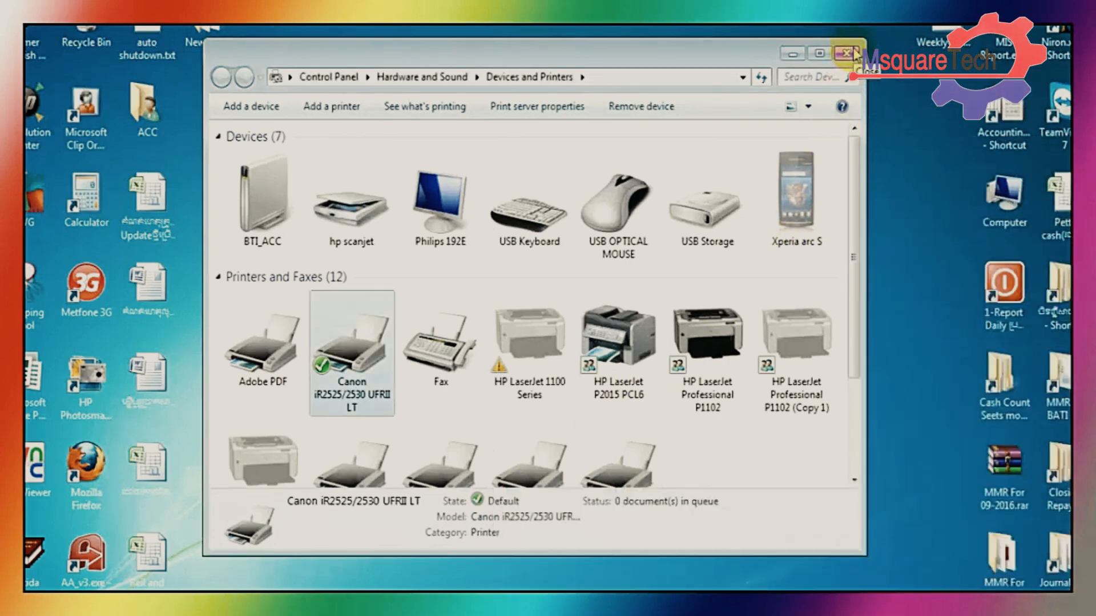
- Print a test page from the Canon iR2525/2530 properties and close the printer windows
{"action": "right_click", "coordinate": [351, 353]}
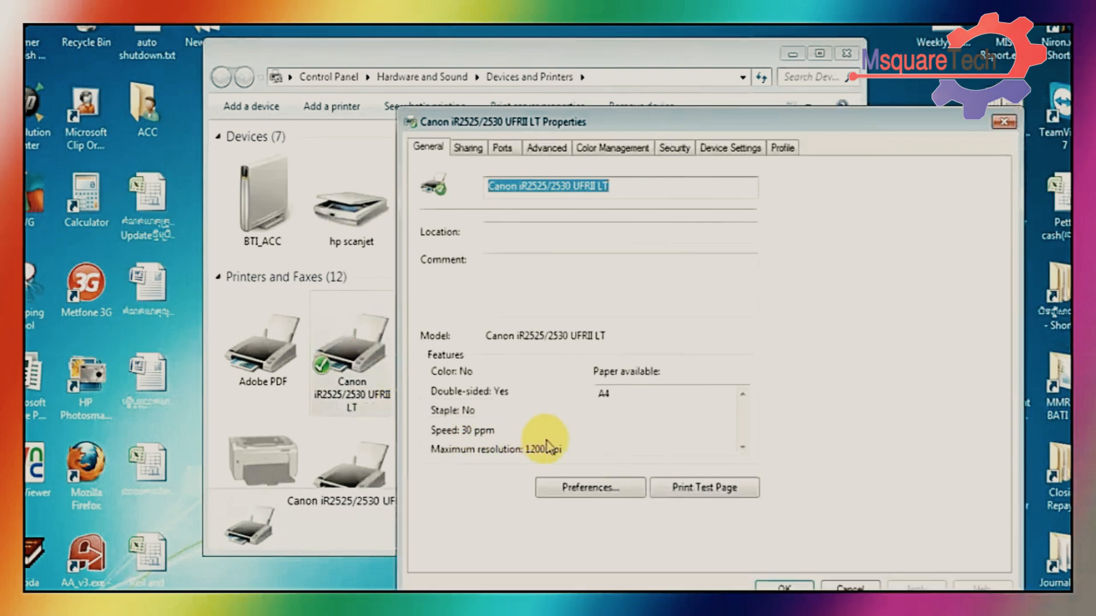
{"action": "left_click", "coordinate": [705, 488]}
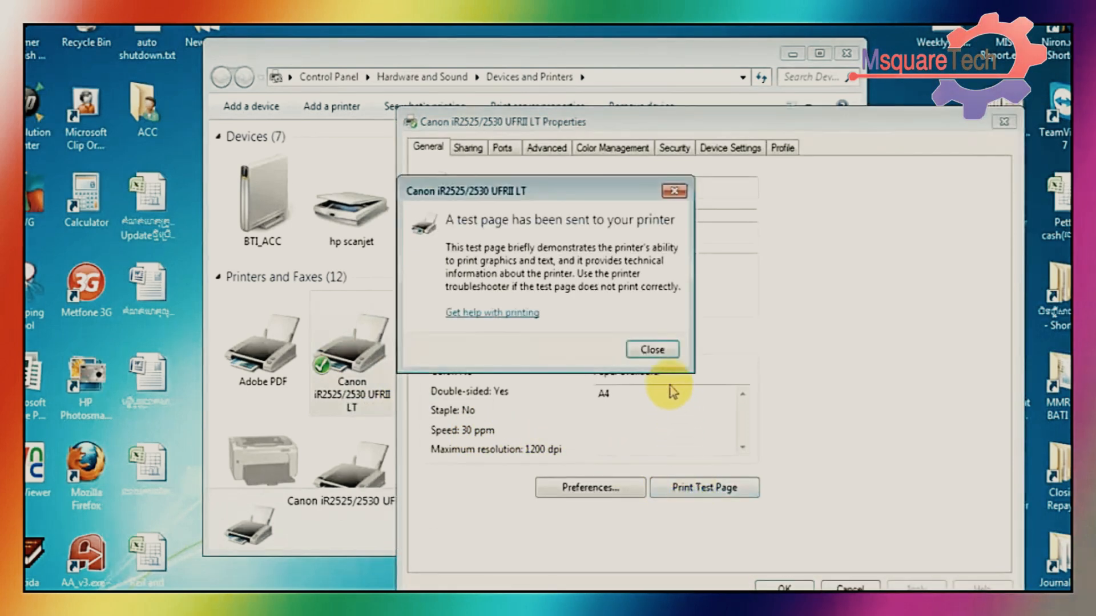
{"action": "left_click", "coordinate": [650, 349]}
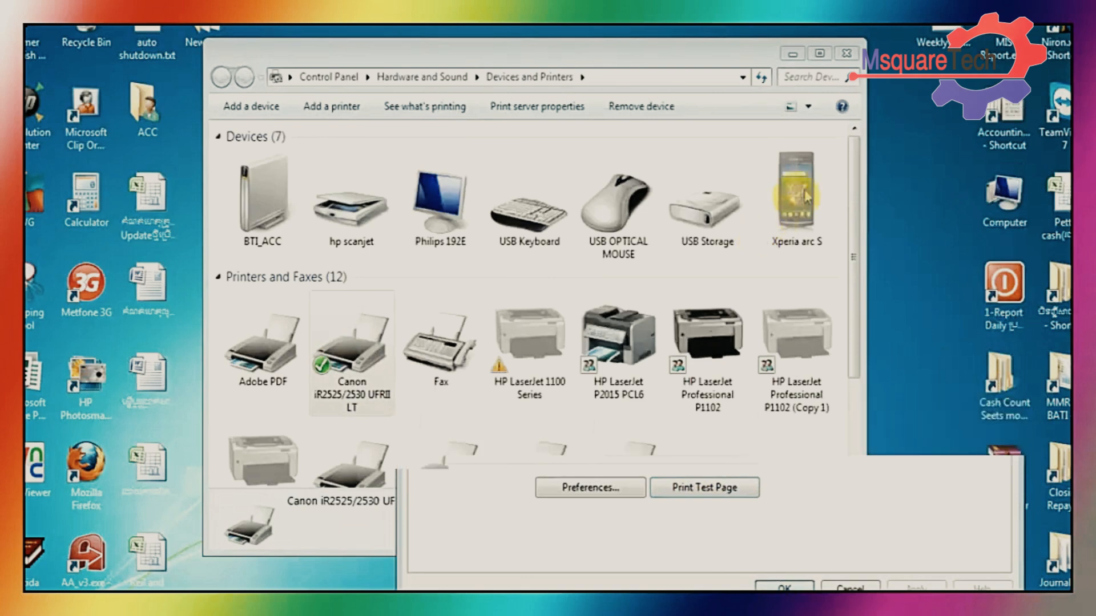
{"action": "left_click", "coordinate": [846, 54]}
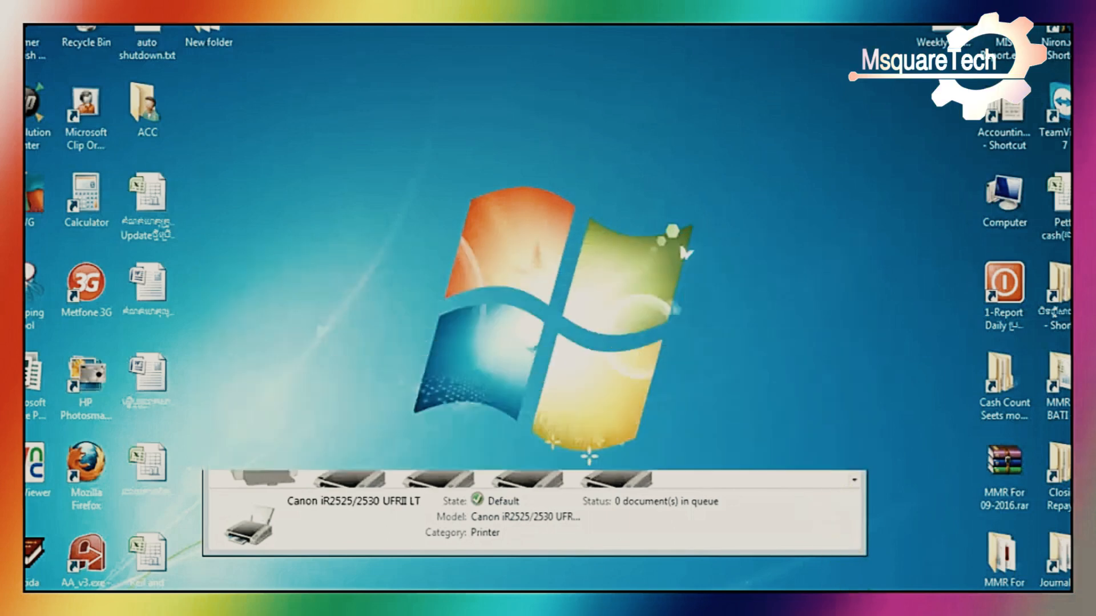
{"action": "left_click", "coordinate": [852, 481]}
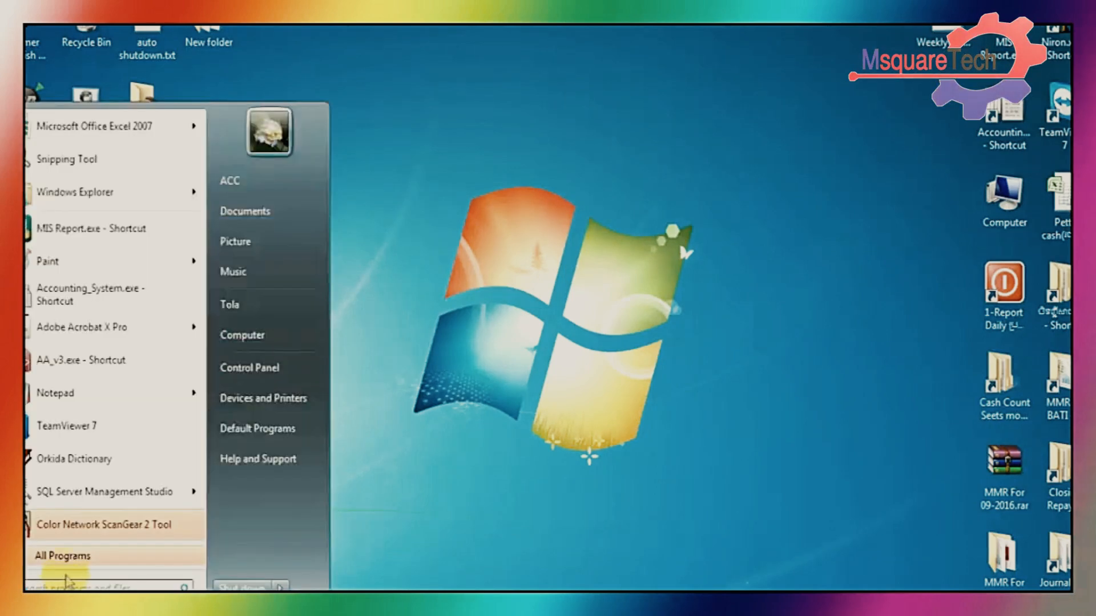
{"action": "mouse_move", "coordinate": [105, 524]}
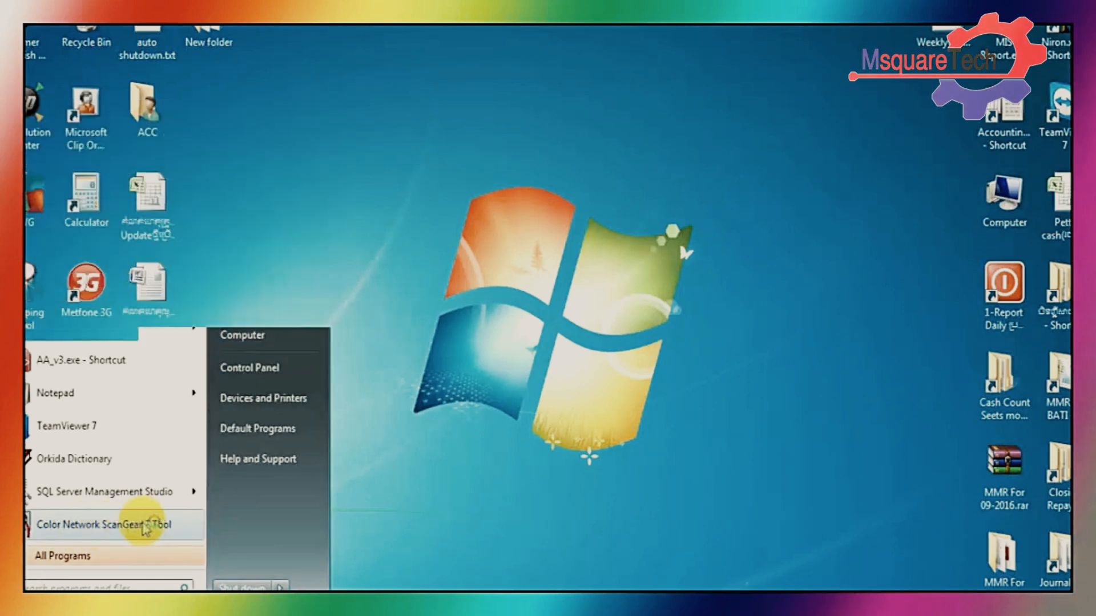
- Discover and select the iR2525/2530 scanner at 192.168.26.5 in ScanGear 2 Tool, then exit
{"action": "left_click", "coordinate": [110, 524]}
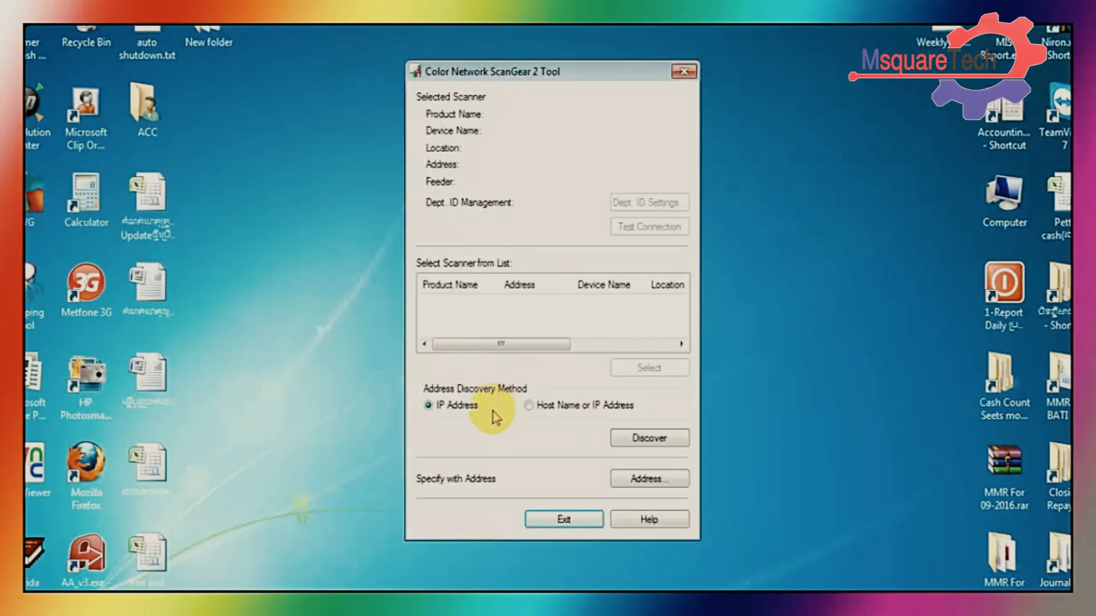
{"action": "mouse_move", "coordinate": [541, 315]}
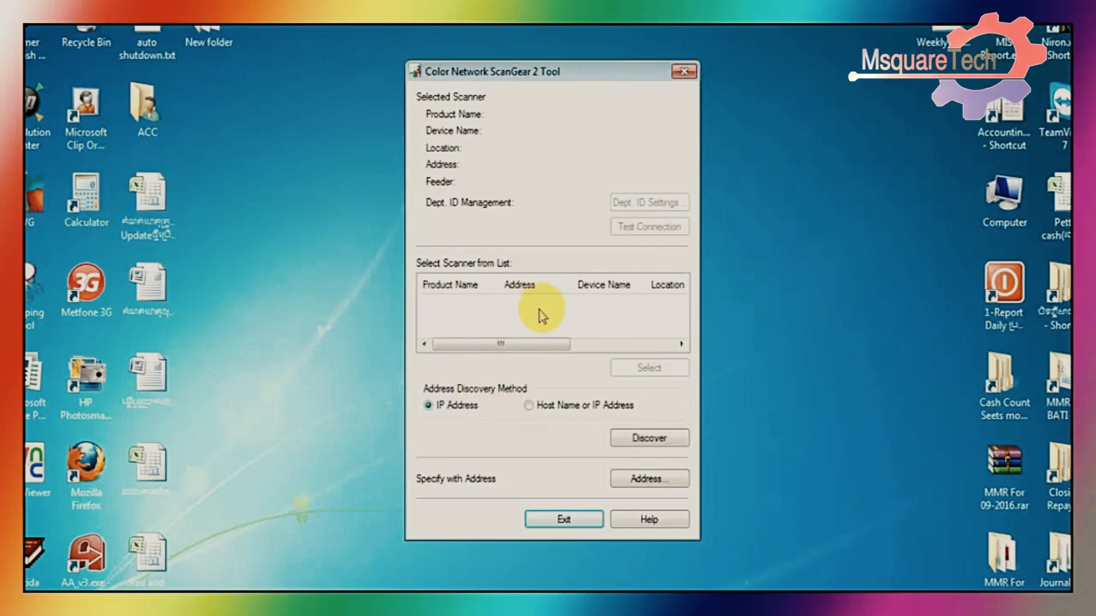
{"action": "mouse_move", "coordinate": [508, 273]}
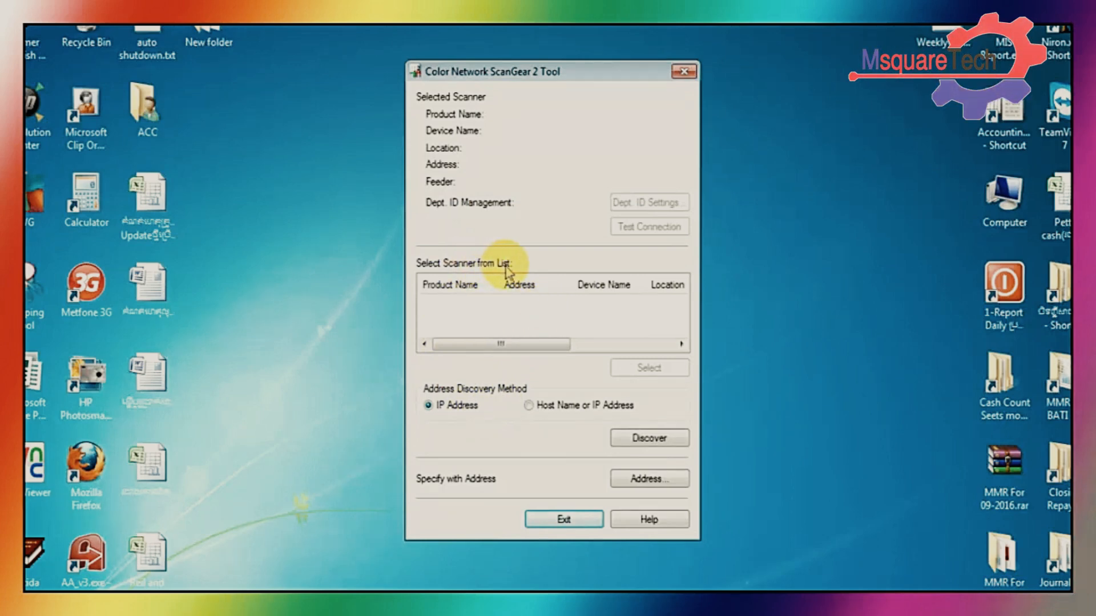
{"action": "mouse_move", "coordinate": [552, 430]}
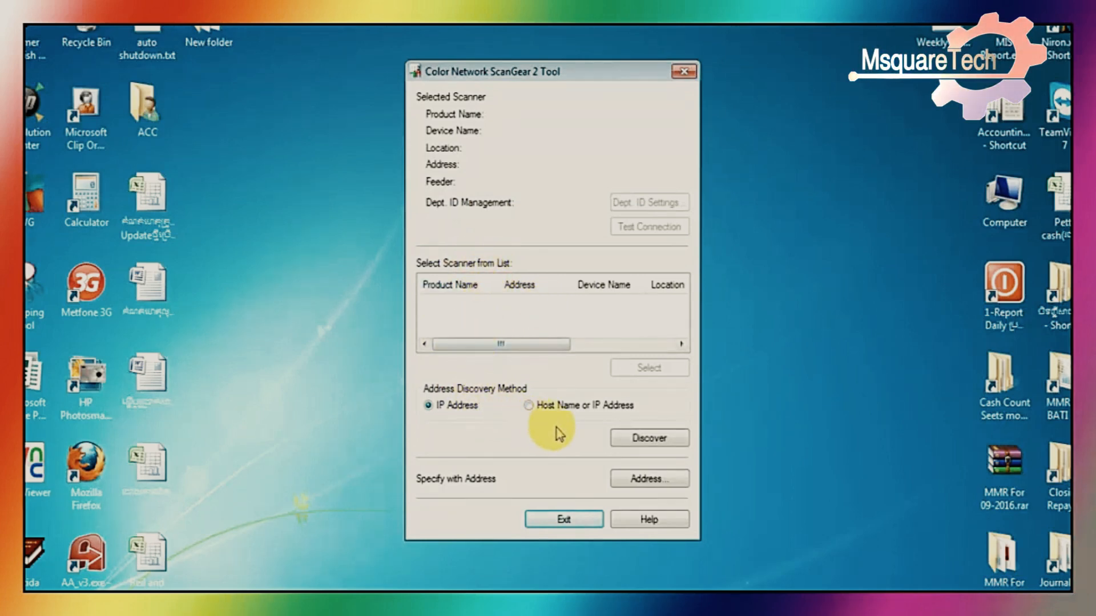
{"action": "mouse_move", "coordinate": [648, 438]}
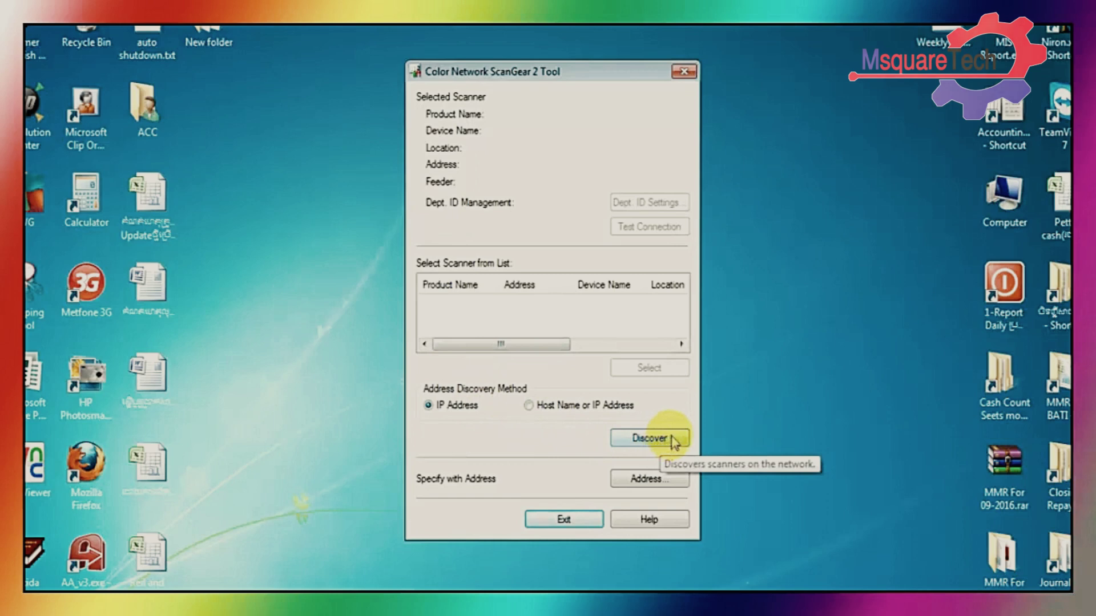
{"action": "left_click", "coordinate": [648, 438]}
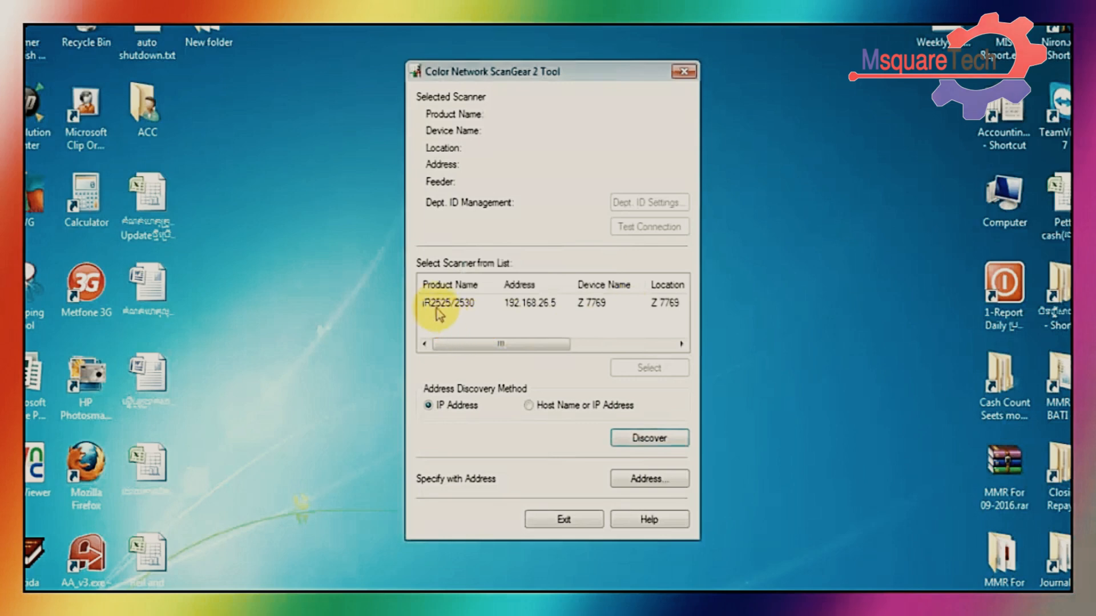
{"action": "mouse_move", "coordinate": [563, 313]}
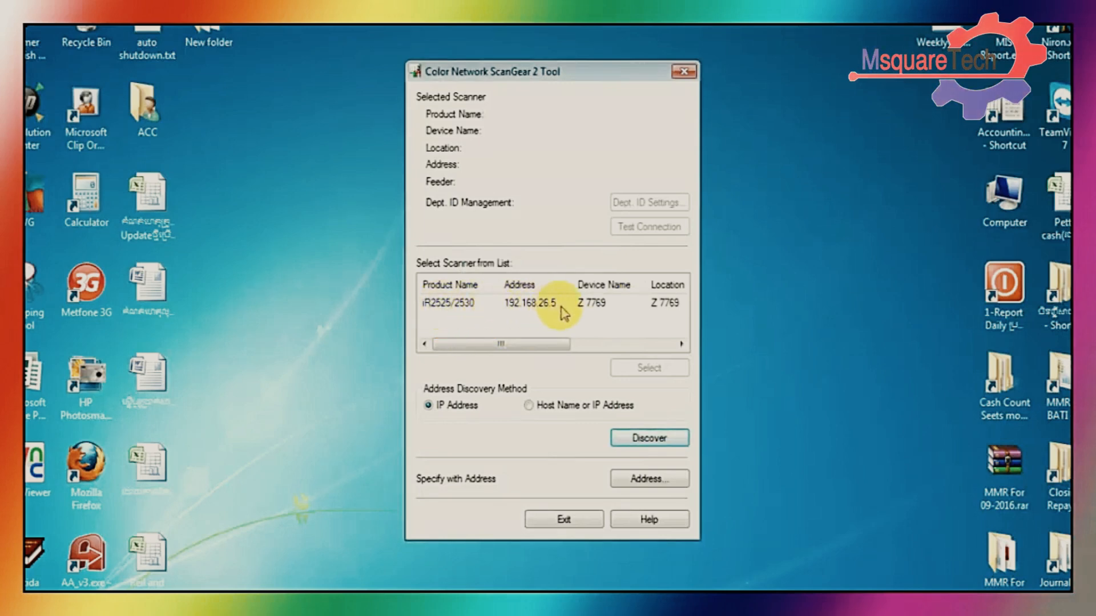
{"action": "left_click", "coordinate": [454, 304]}
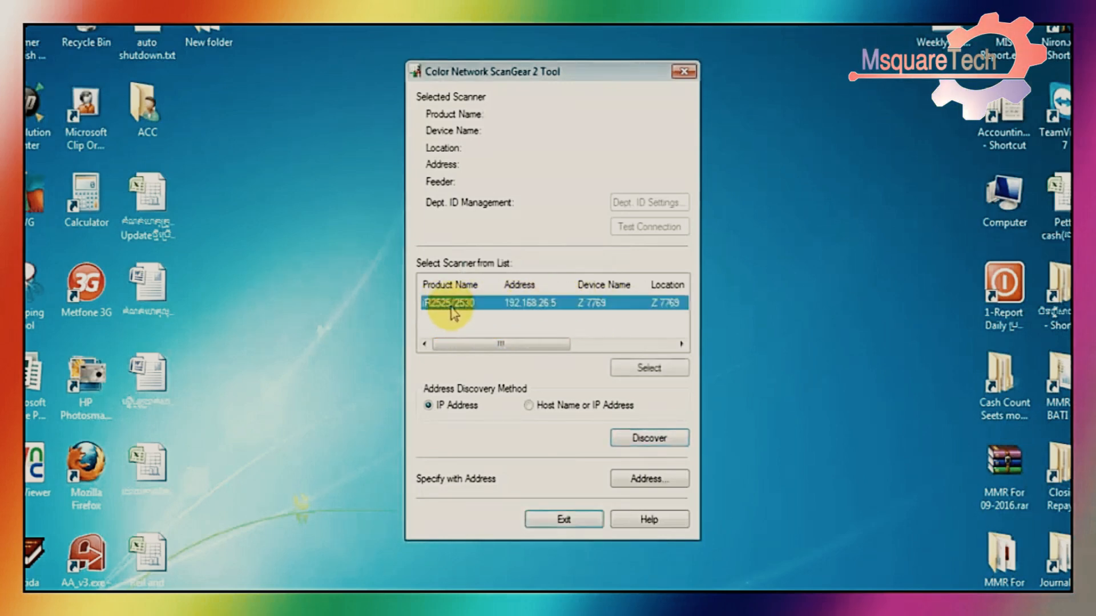
{"action": "mouse_move", "coordinate": [649, 368]}
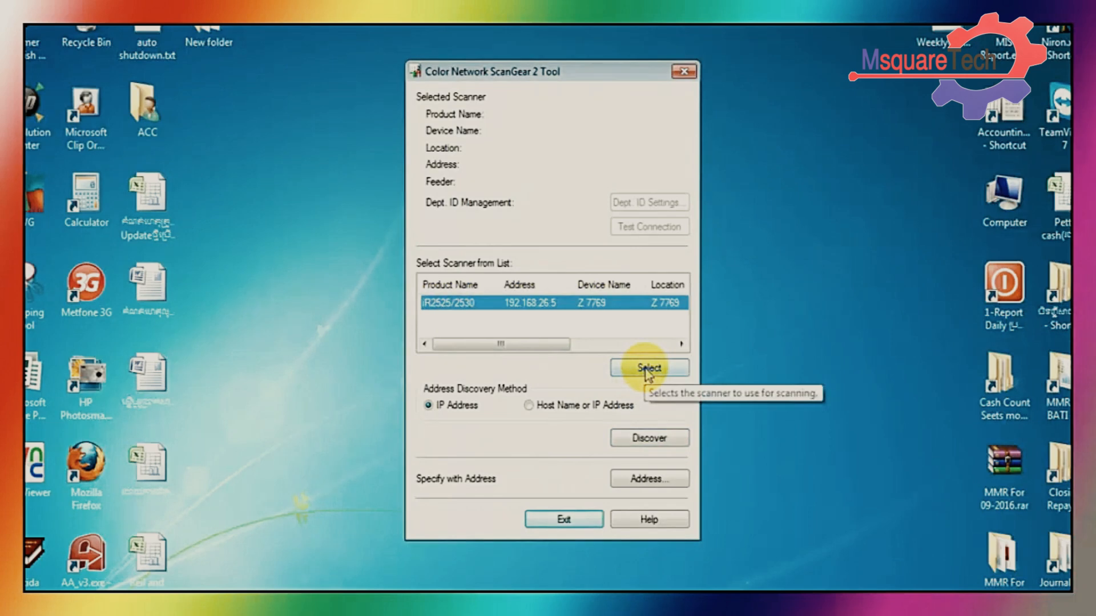
{"action": "left_click", "coordinate": [649, 367]}
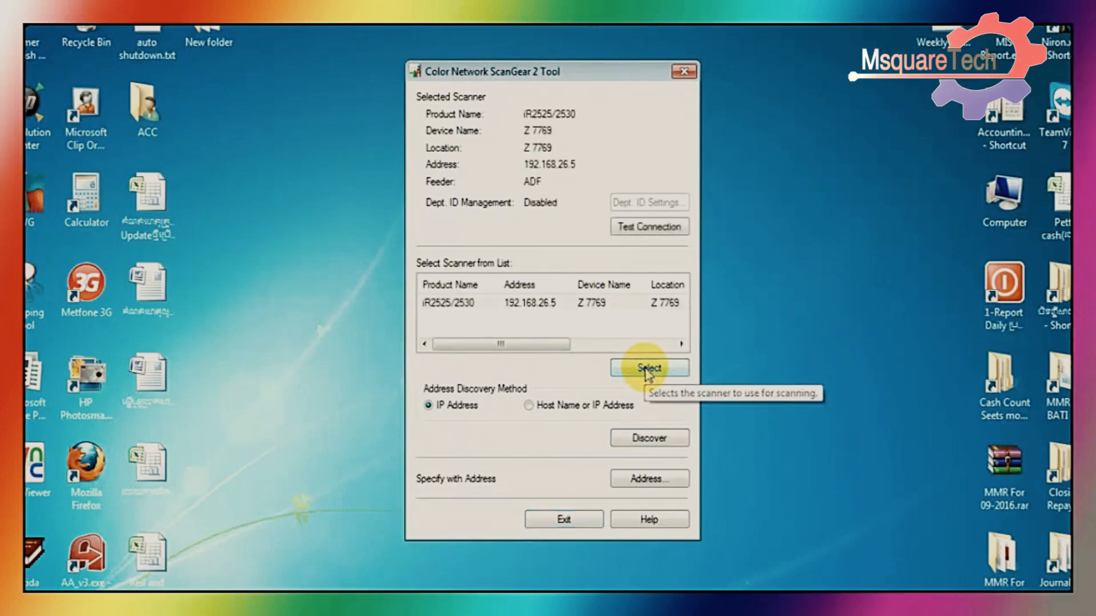
{"action": "mouse_move", "coordinate": [609, 472]}
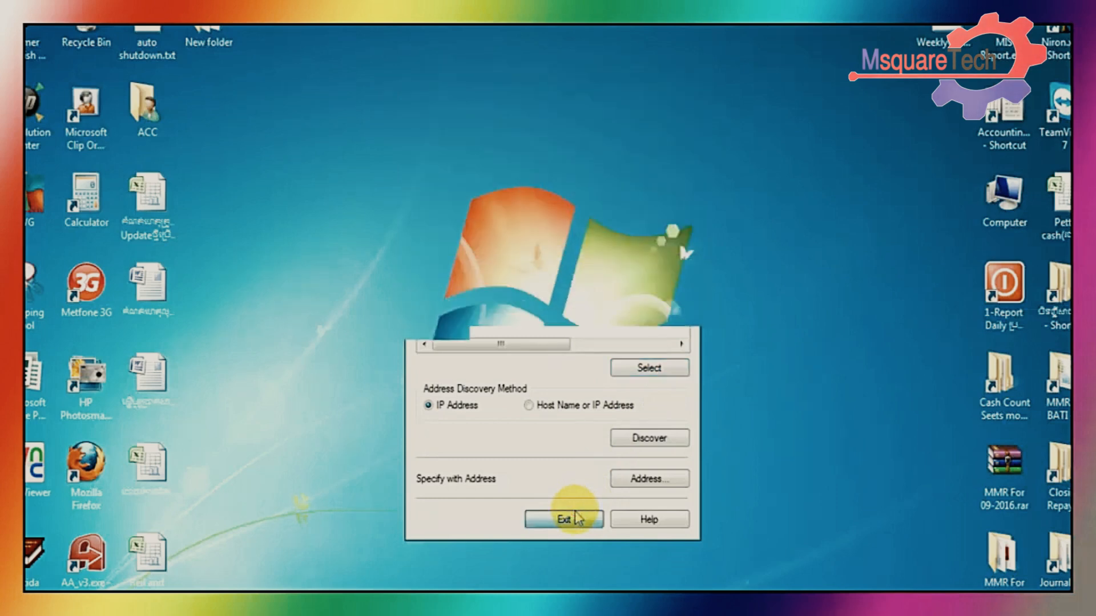
{"action": "left_click", "coordinate": [563, 520]}
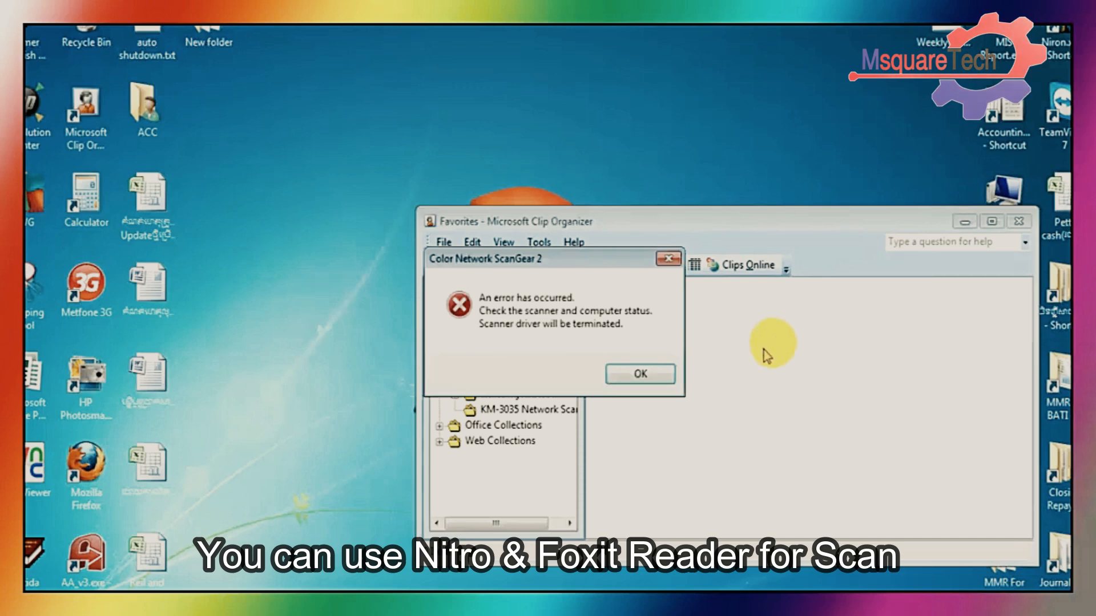
- Dismiss the scanner error and start a Custom Insert scan from Color Network ScanGear 2
{"action": "left_click", "coordinate": [639, 374]}
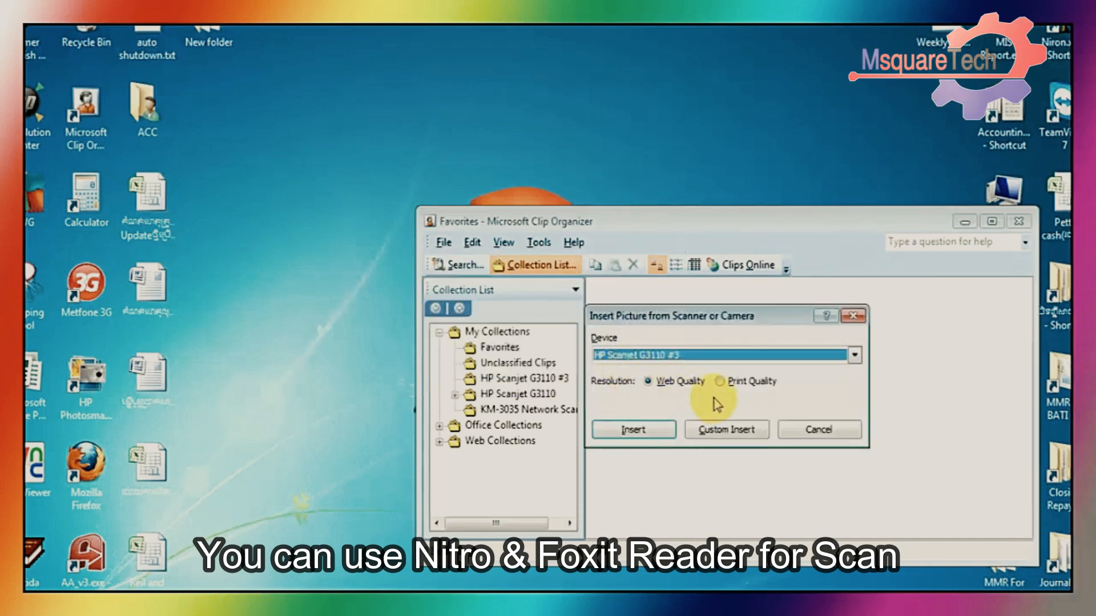
{"action": "left_click", "coordinate": [854, 355]}
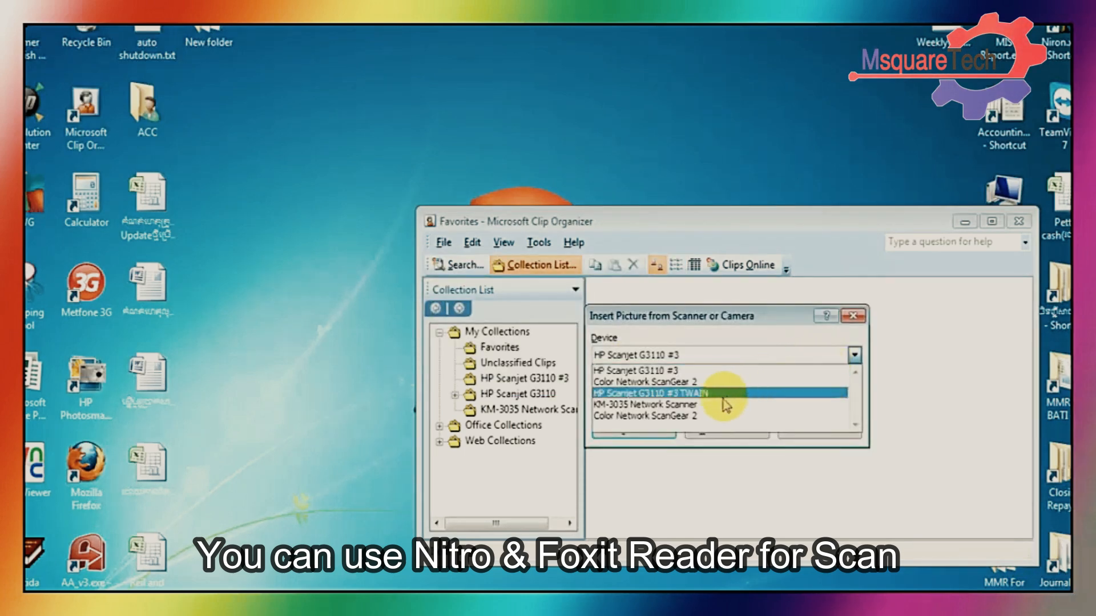
{"action": "left_click", "coordinate": [649, 416]}
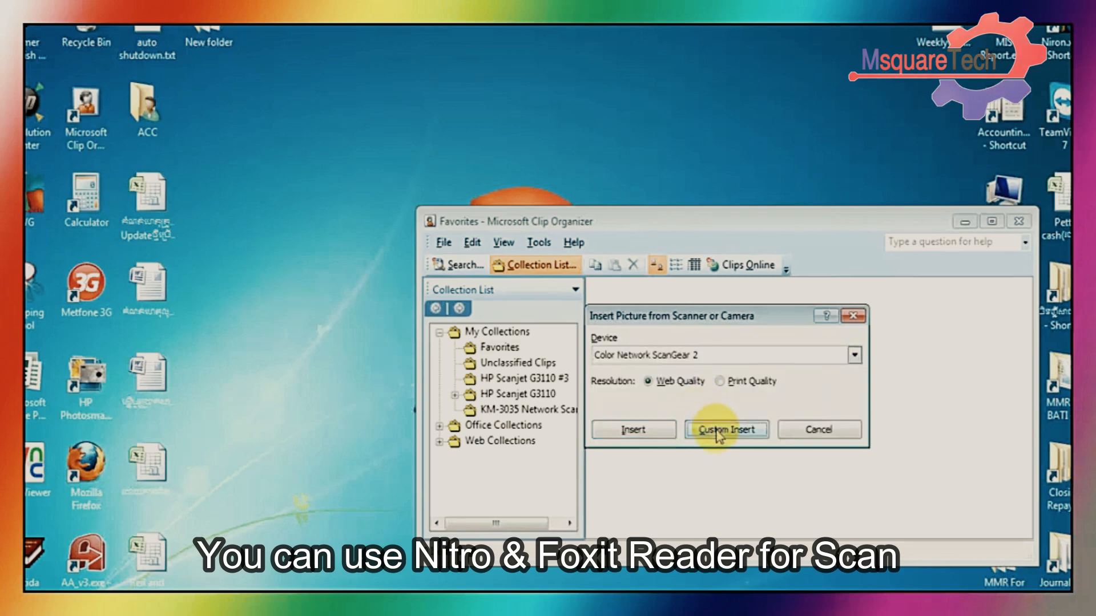
{"action": "left_click", "coordinate": [727, 429]}
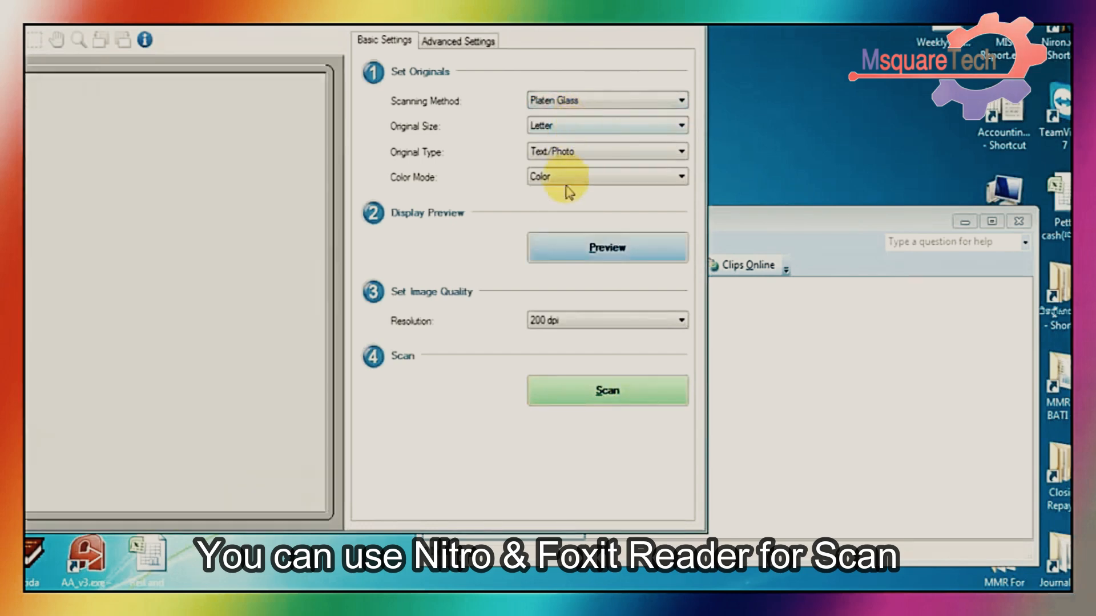
{"action": "left_click", "coordinate": [607, 390]}
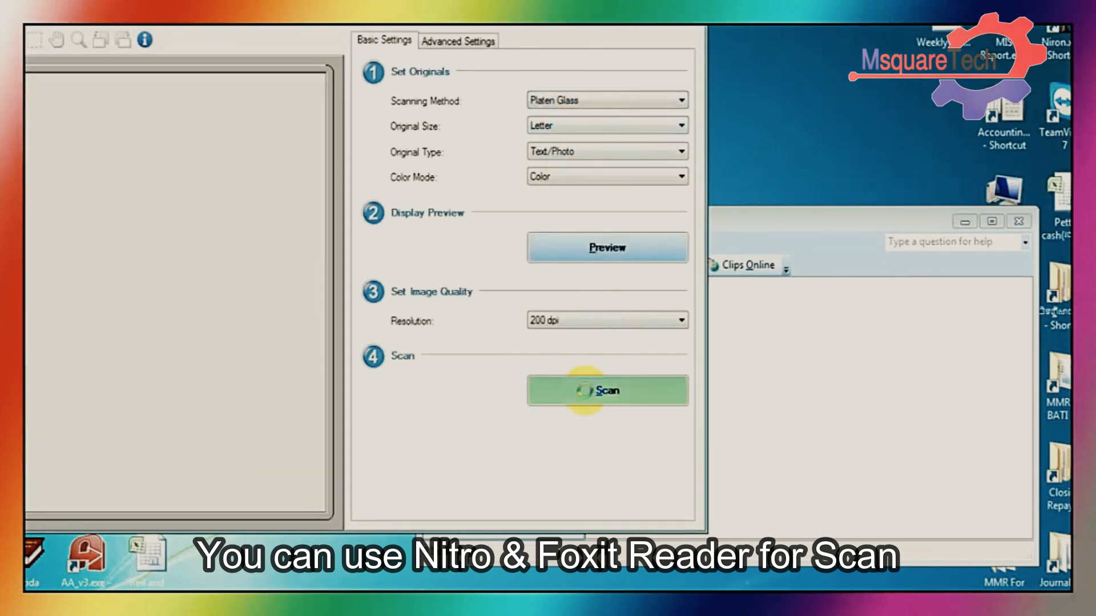
{"action": "left_click", "coordinate": [606, 390]}
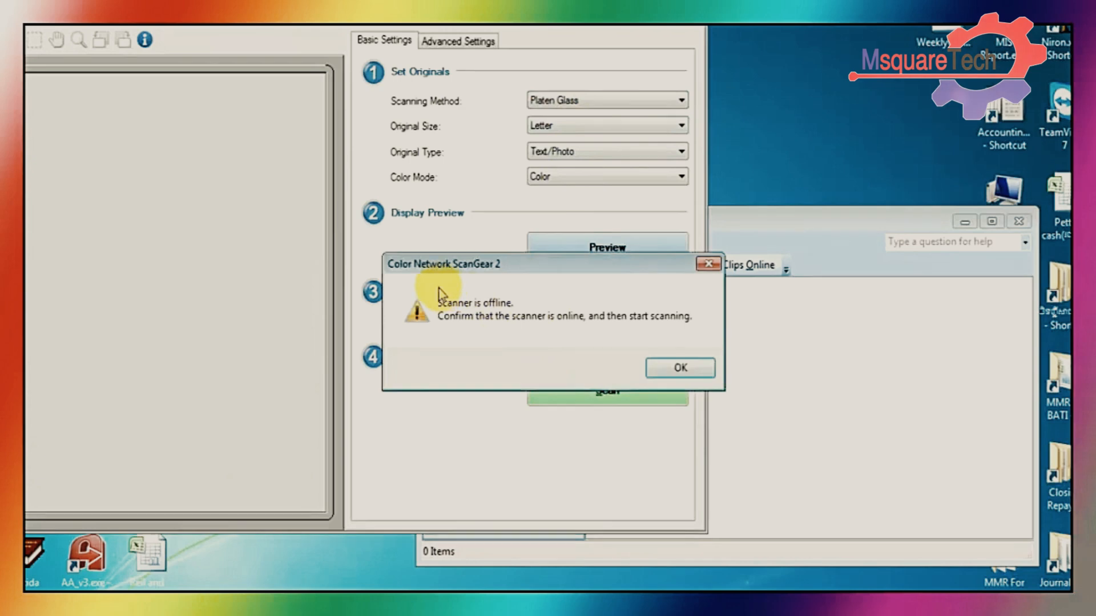
{"action": "mouse_move", "coordinate": [648, 339]}
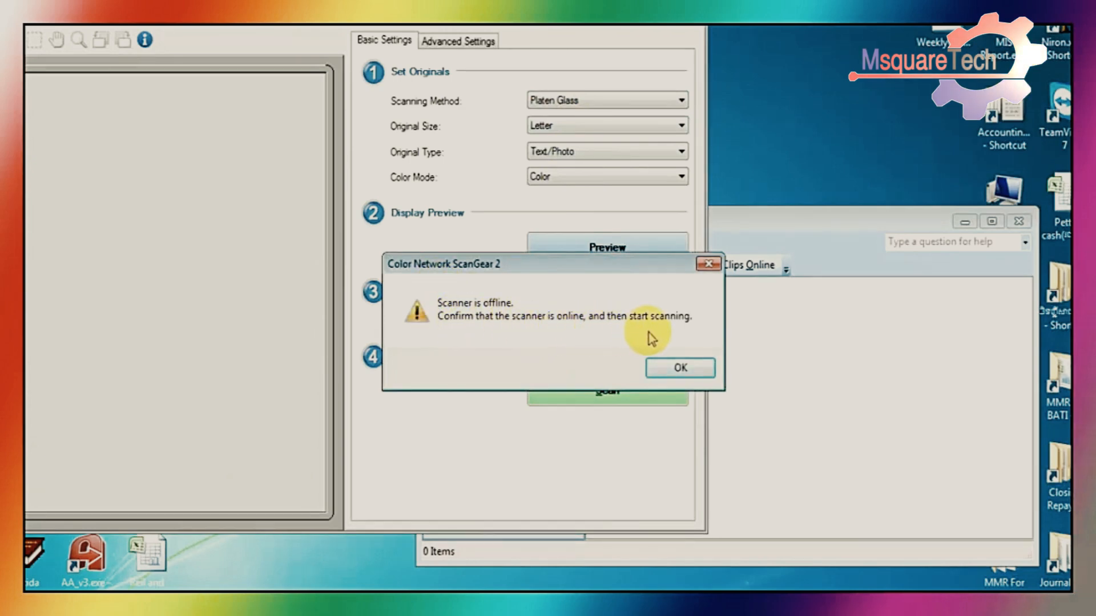
{"action": "mouse_move", "coordinate": [474, 349]}
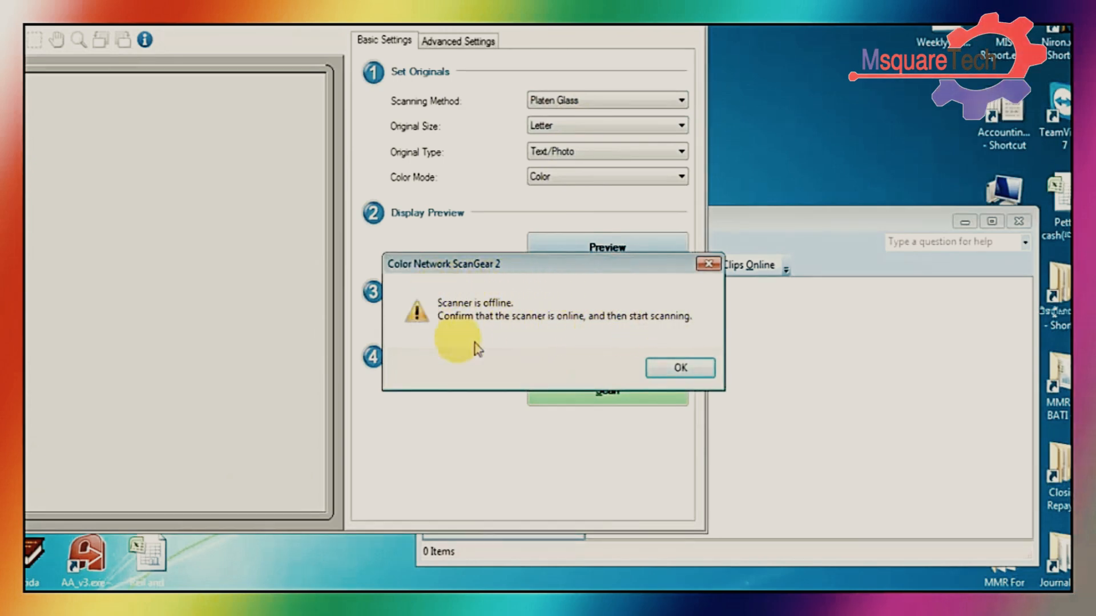
{"action": "left_click", "coordinate": [678, 367]}
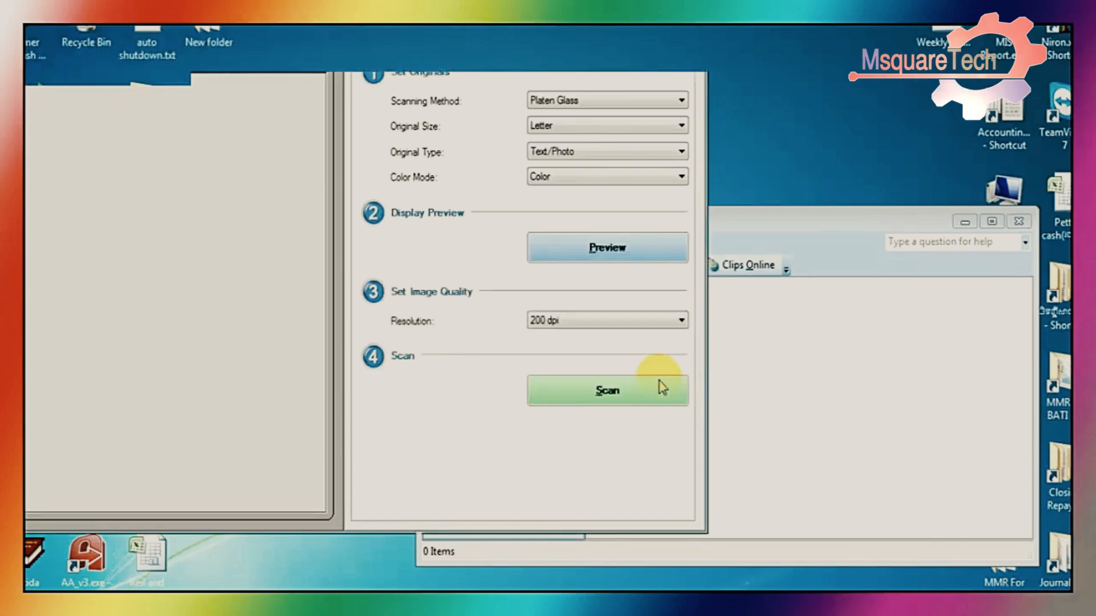